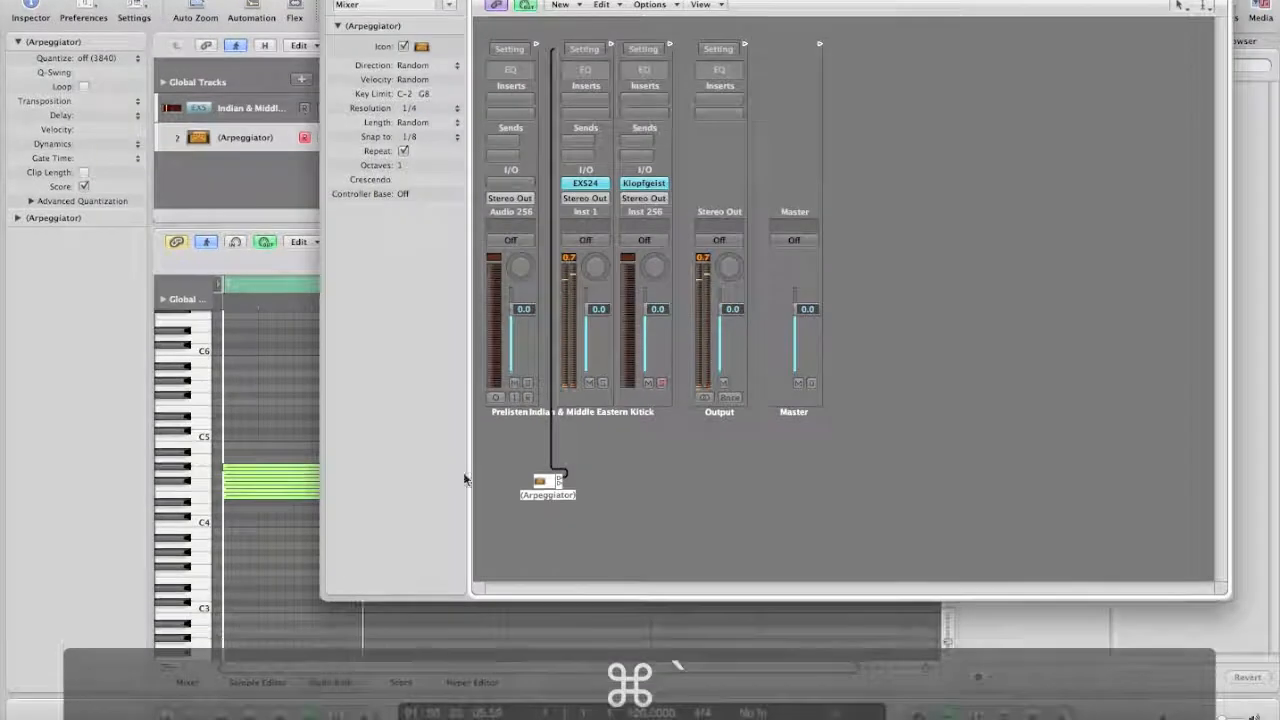
Set the Arpeggiator's Resolution to 1/16 in the Inspector
{"action": "left_click", "coordinate": [412, 108]}
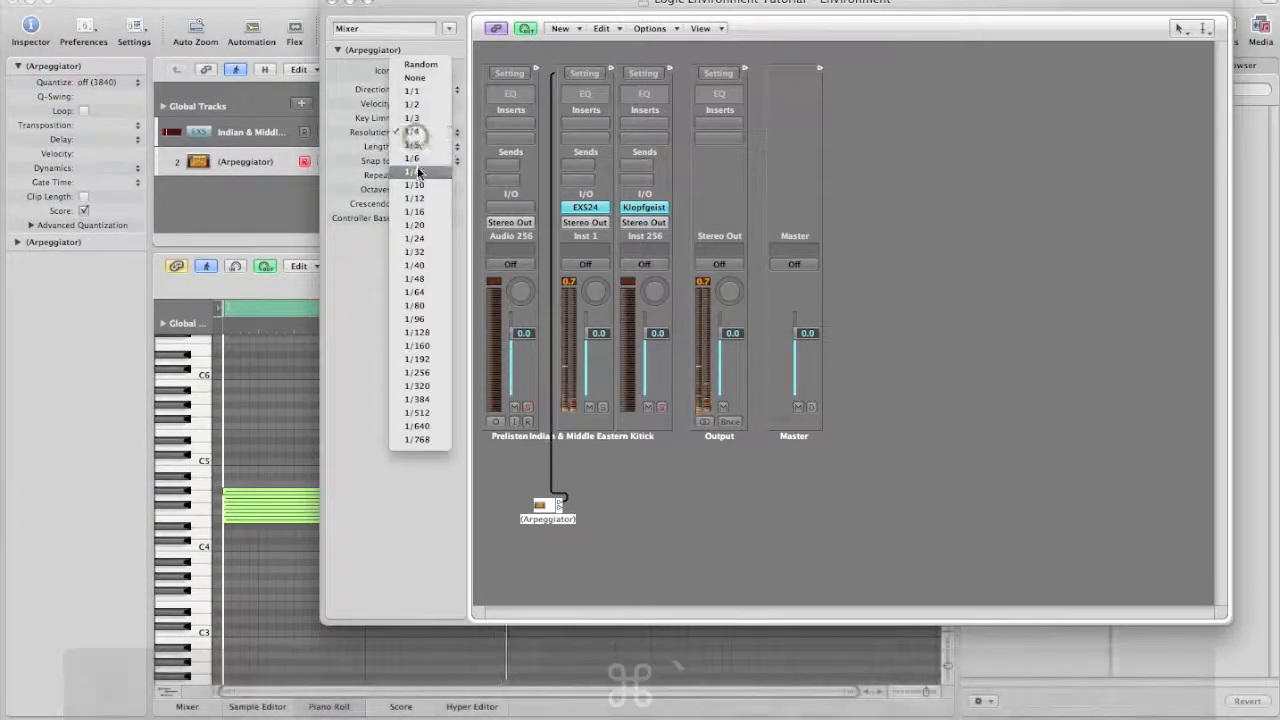
{"action": "left_click", "coordinate": [412, 172]}
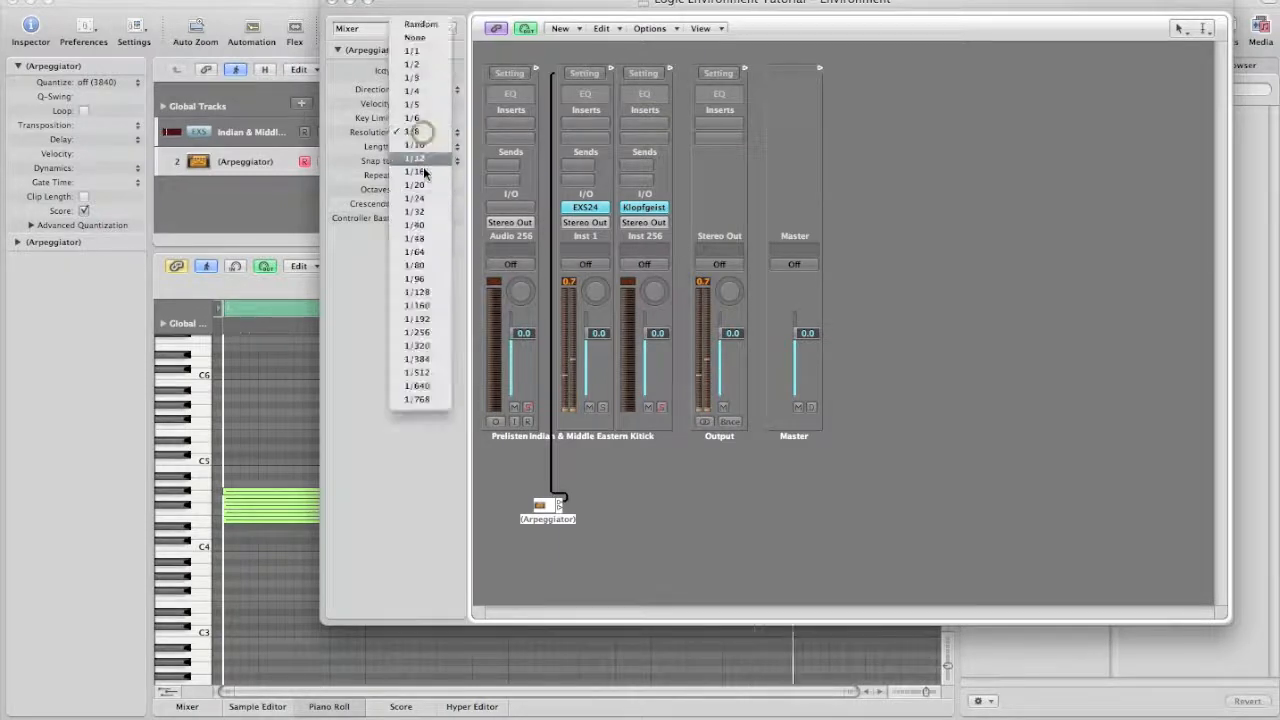
{"action": "left_click", "coordinate": [414, 172]}
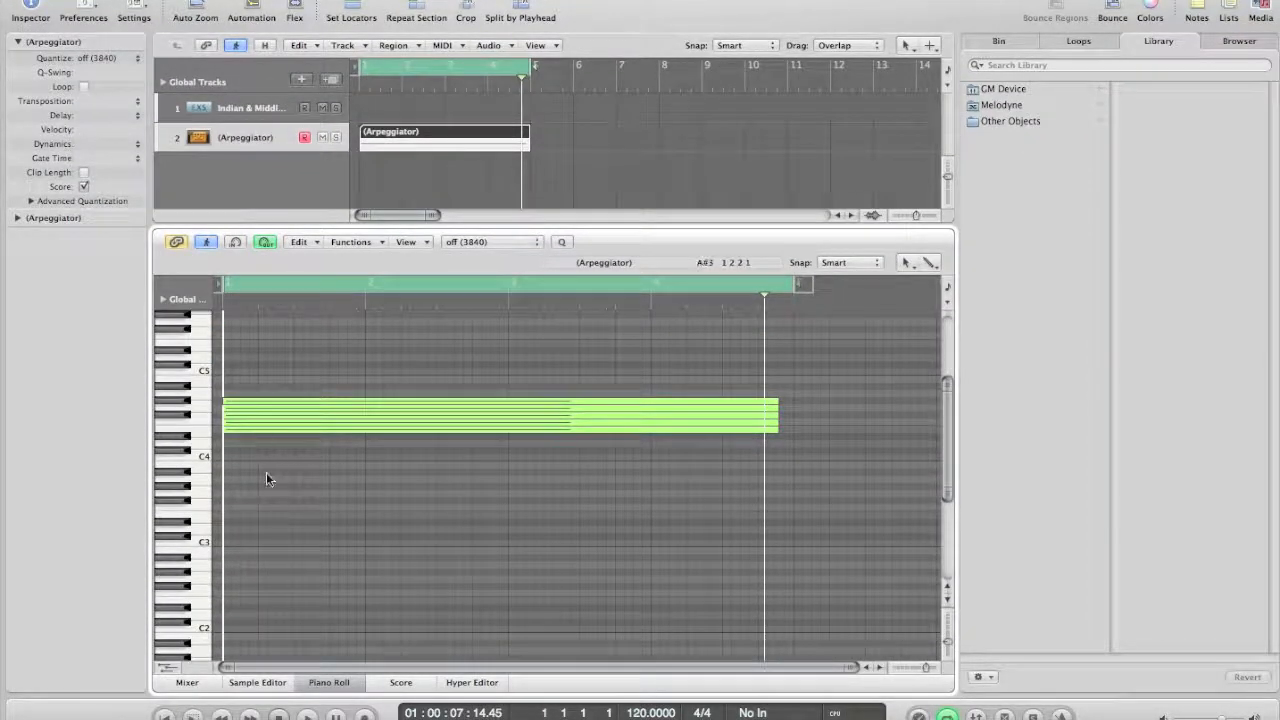
{"action": "scroll", "scroll_direction": "down", "scroll_amount": 3}
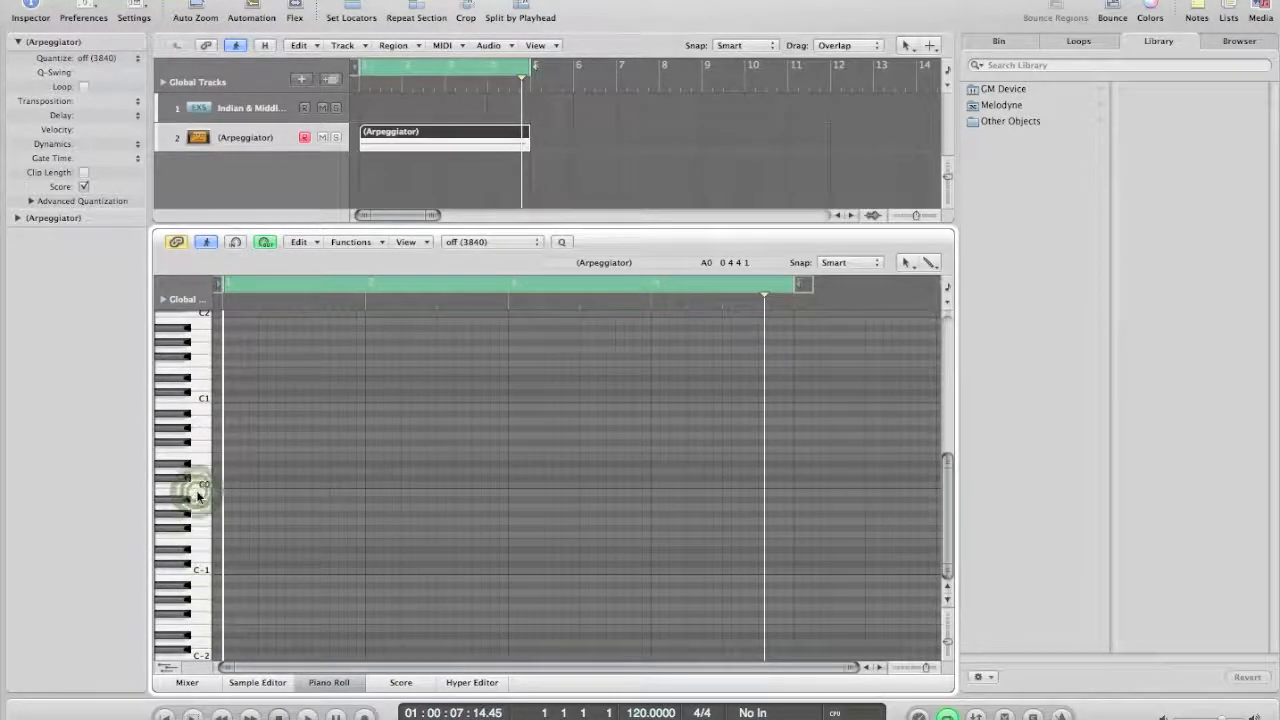
{"action": "left_click_drag", "start_coordinate": [224, 492], "coordinate": [776, 492]}
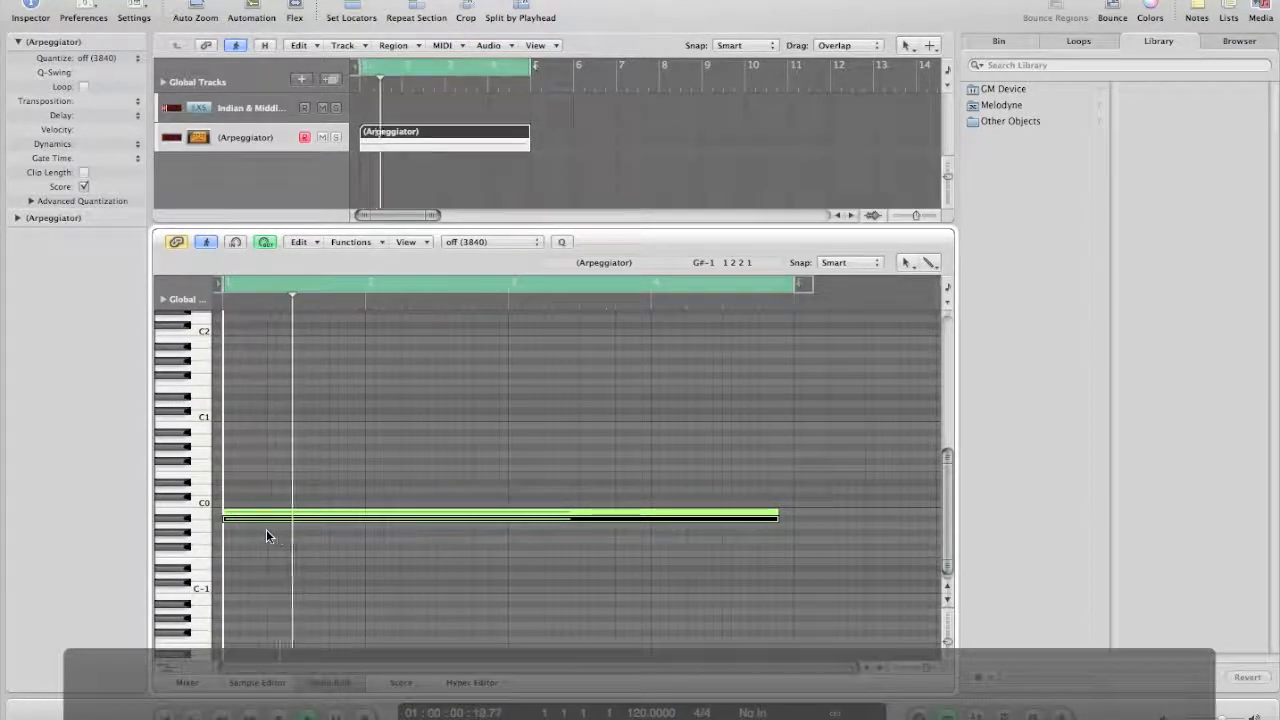
{"action": "left_click", "coordinate": [308, 712]}
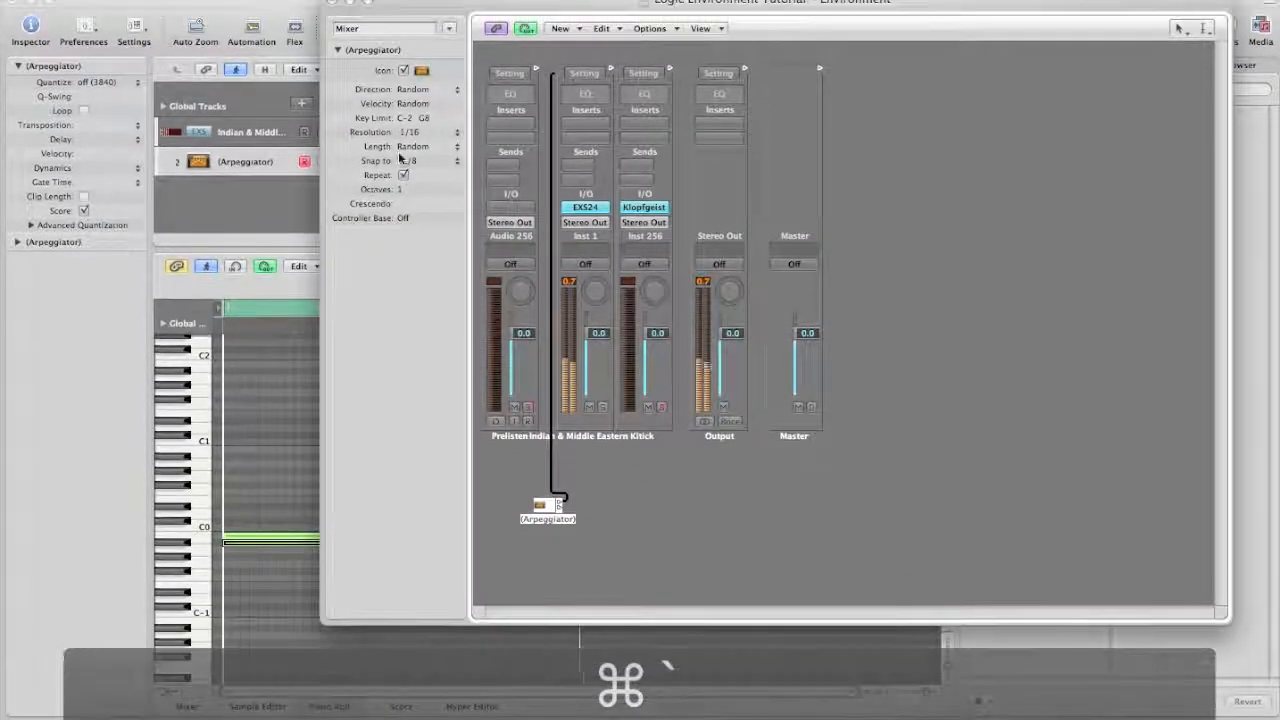
Reopen the Environment and confirm the Arpeggiator's Resolution still reads 1/16
{"action": "left_click", "coordinate": [412, 132]}
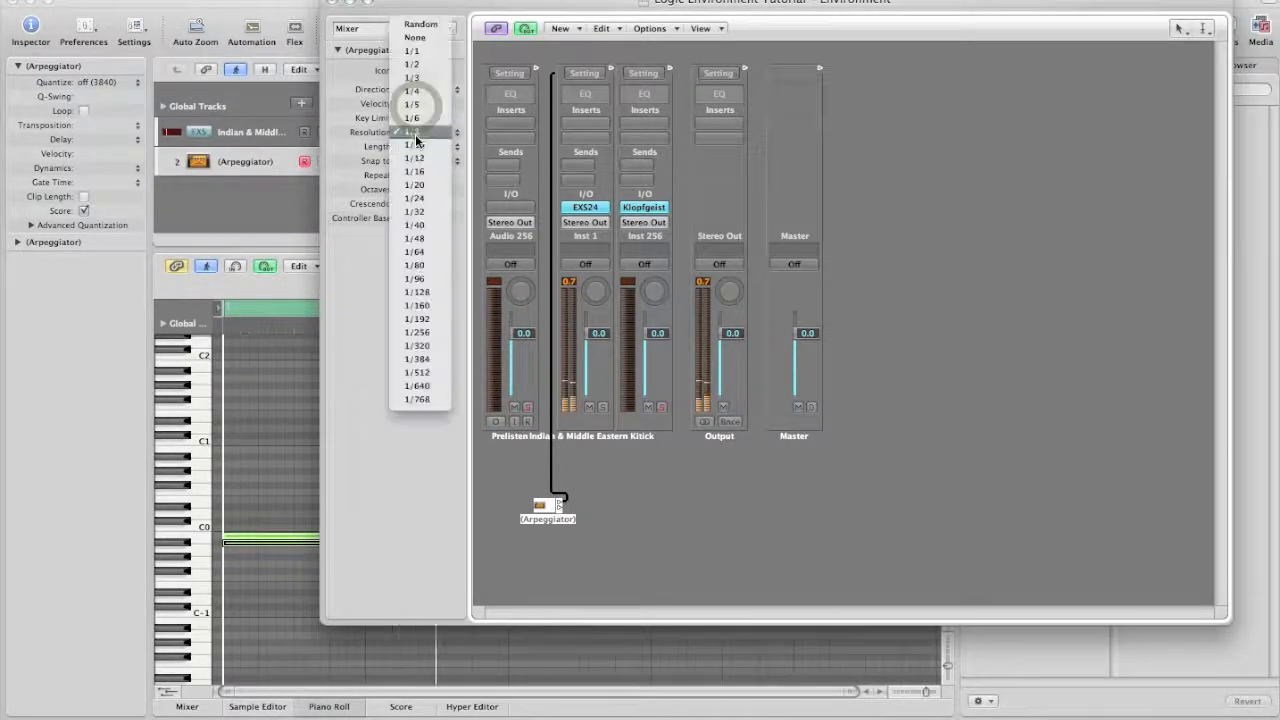
{"action": "left_click", "coordinate": [412, 156]}
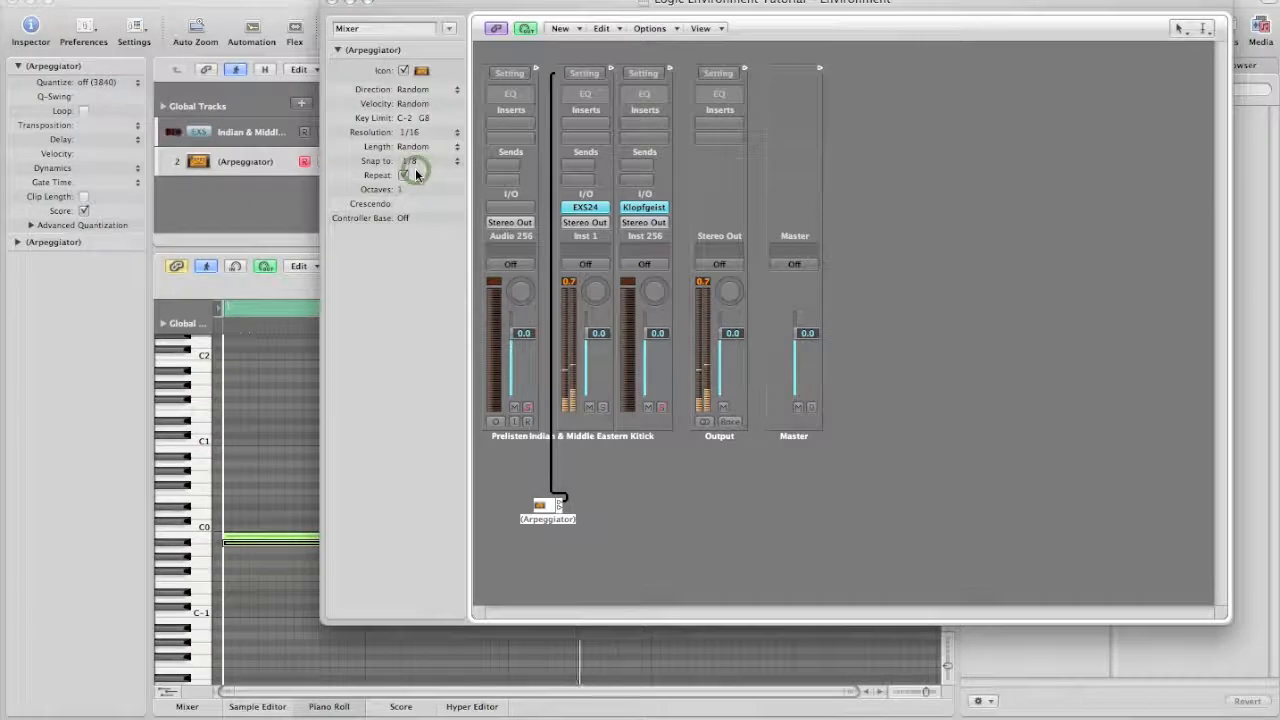
{"action": "left_click", "coordinate": [404, 176]}
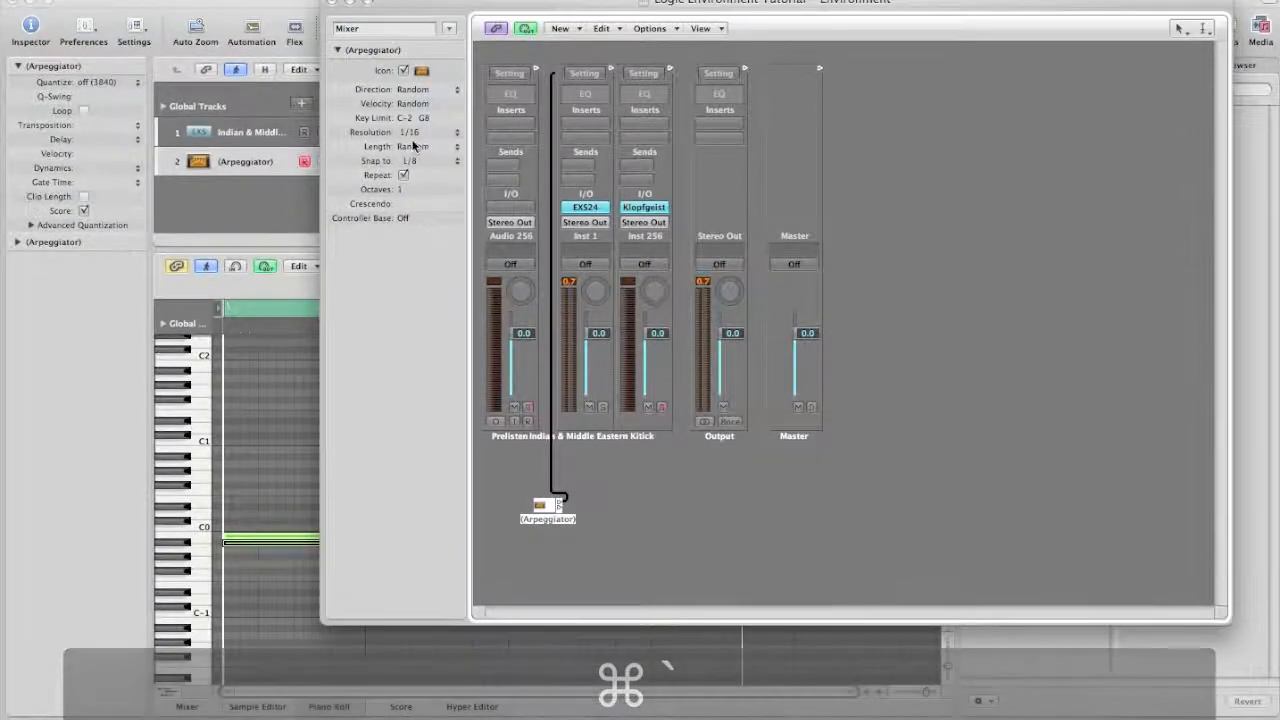
{"action": "left_click", "coordinate": [410, 132]}
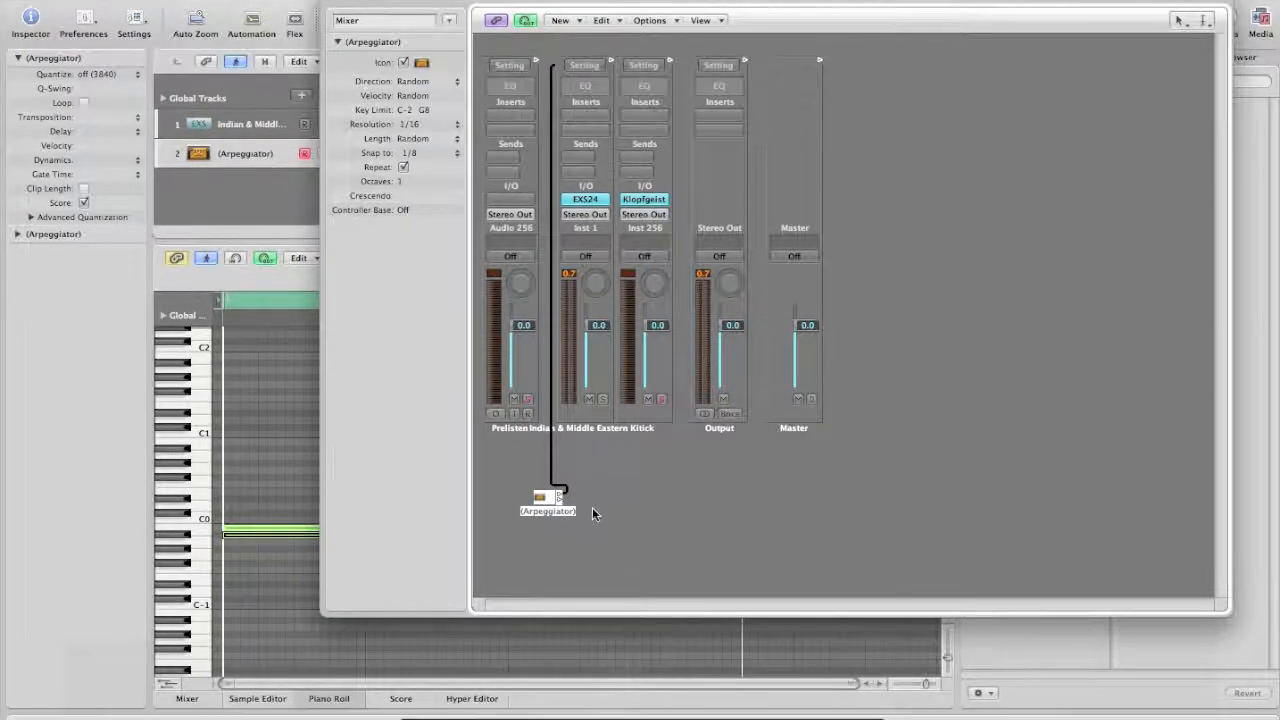
Create a New > Fader > Button object and place it below the Arpeggiator
{"action": "left_click", "coordinate": [560, 20]}
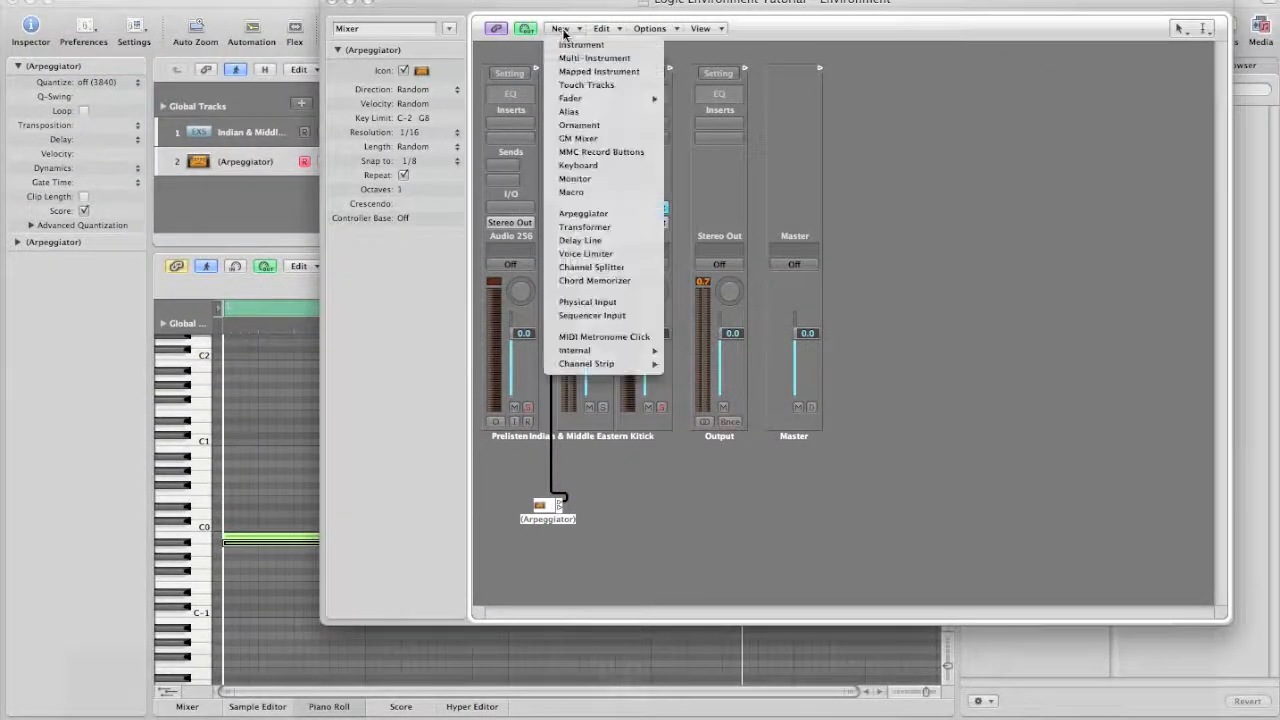
{"action": "left_click", "coordinate": [566, 98]}
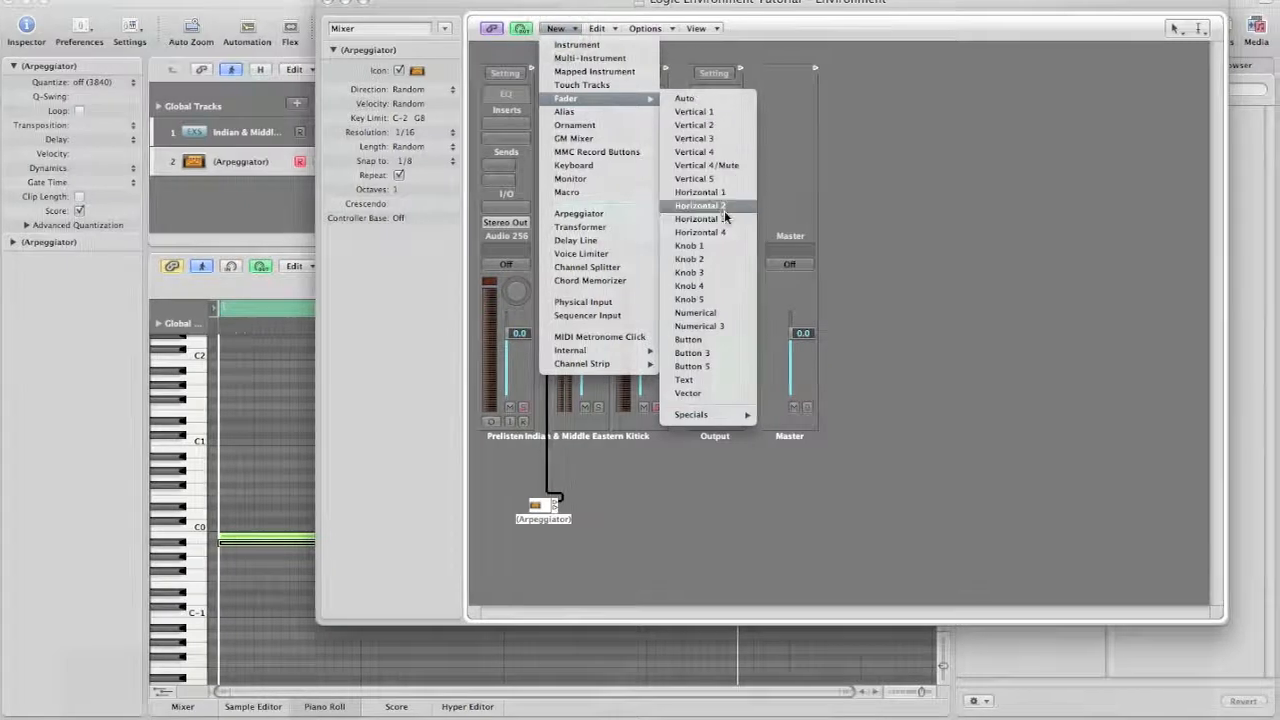
{"action": "mouse_move", "coordinate": [700, 340]}
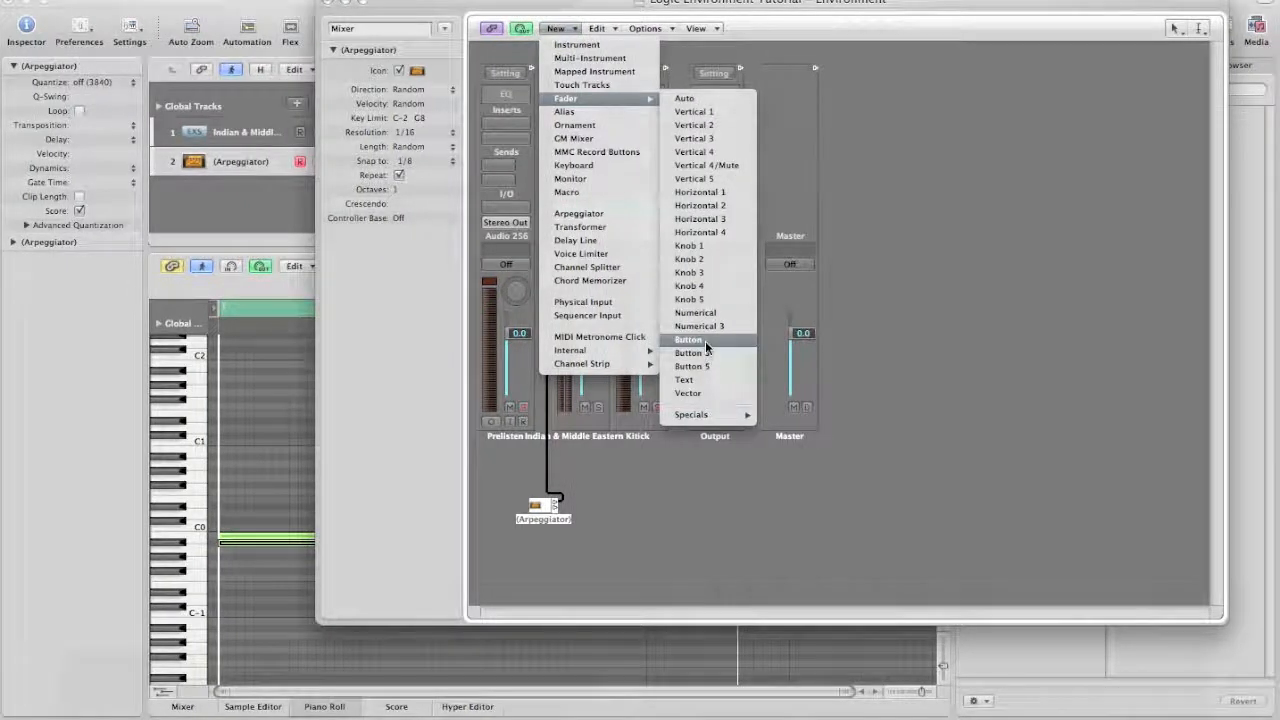
{"action": "left_click", "coordinate": [688, 340]}
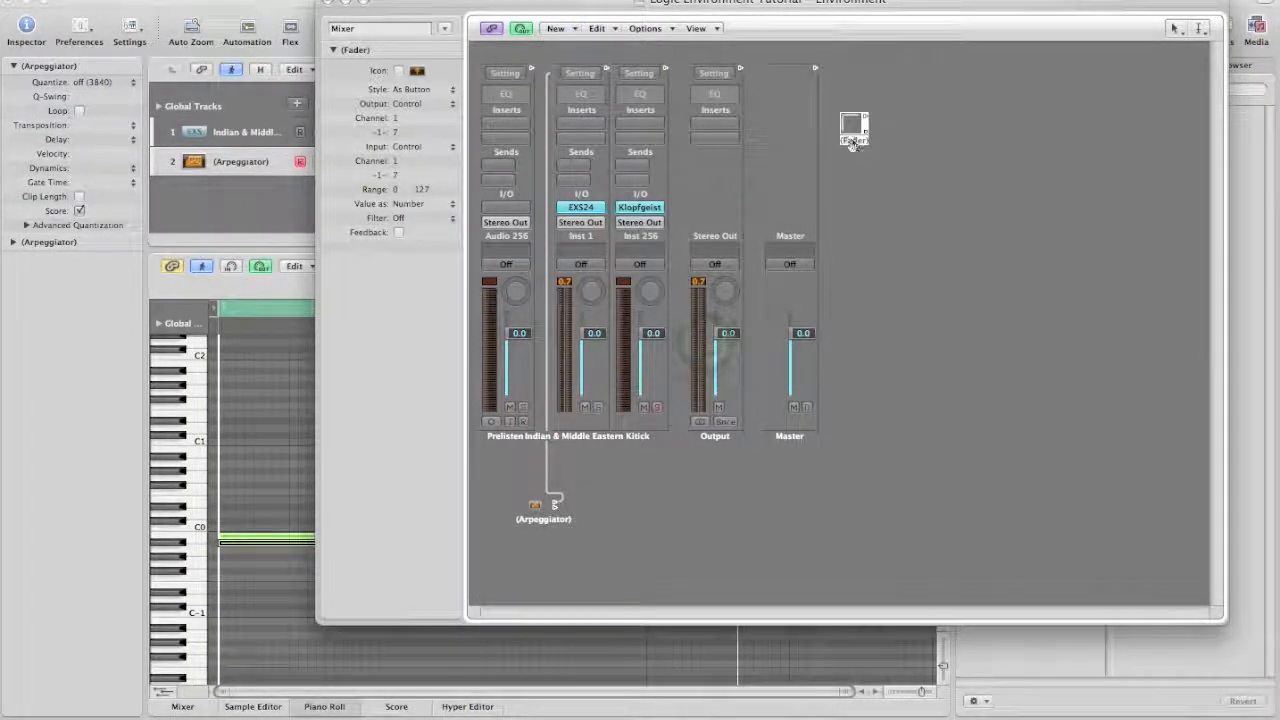
{"action": "left_click_drag", "start_coordinate": [856, 130], "coordinate": [516, 528]}
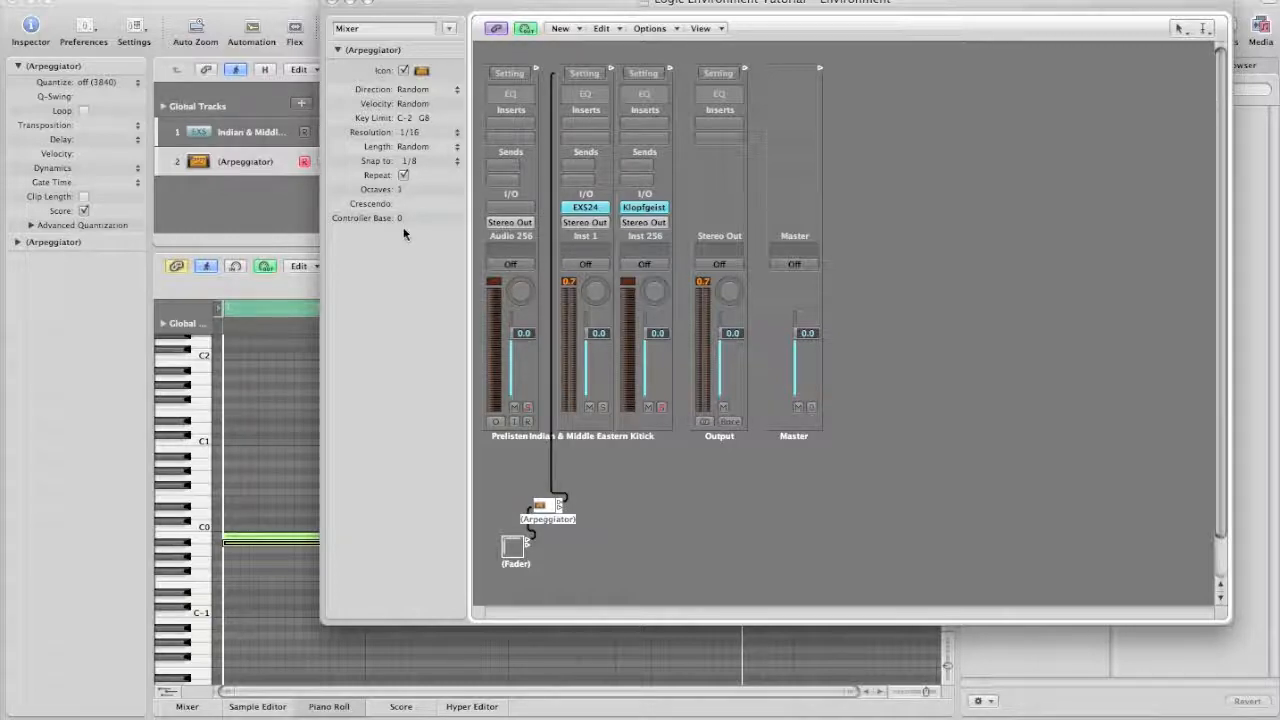
{"action": "left_click", "coordinate": [516, 544]}
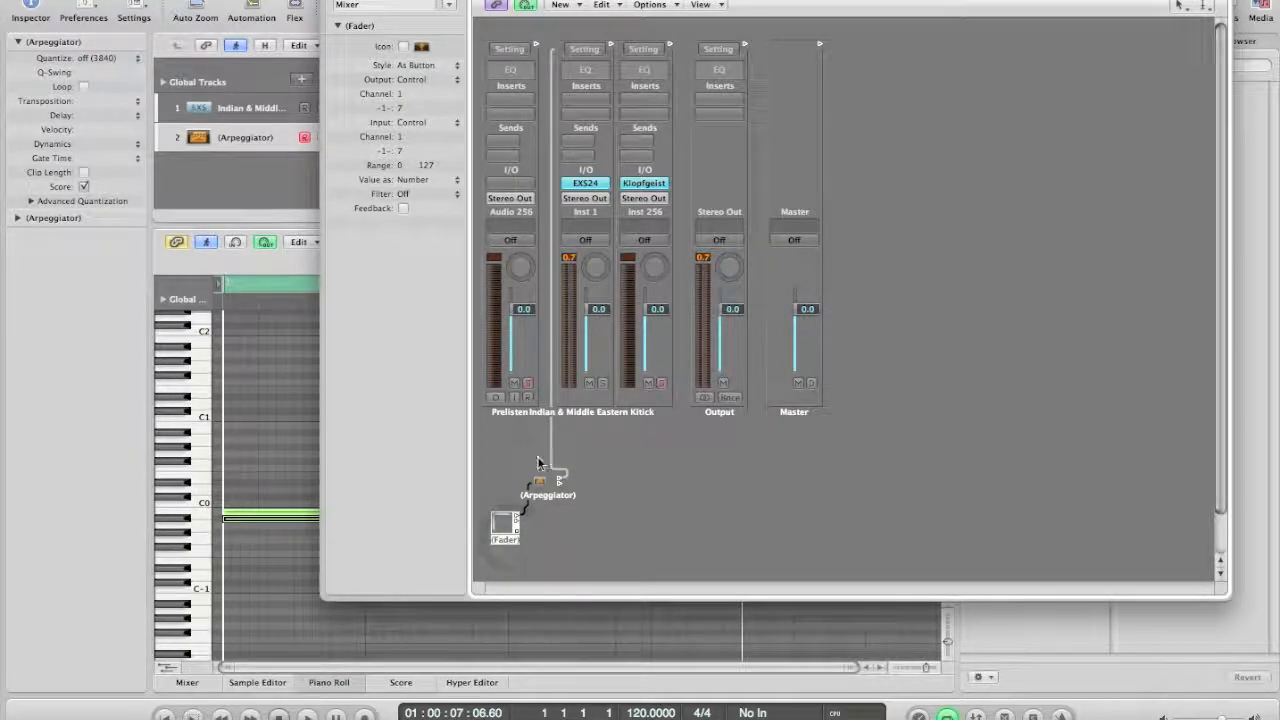
{"action": "left_click", "coordinate": [548, 494]}
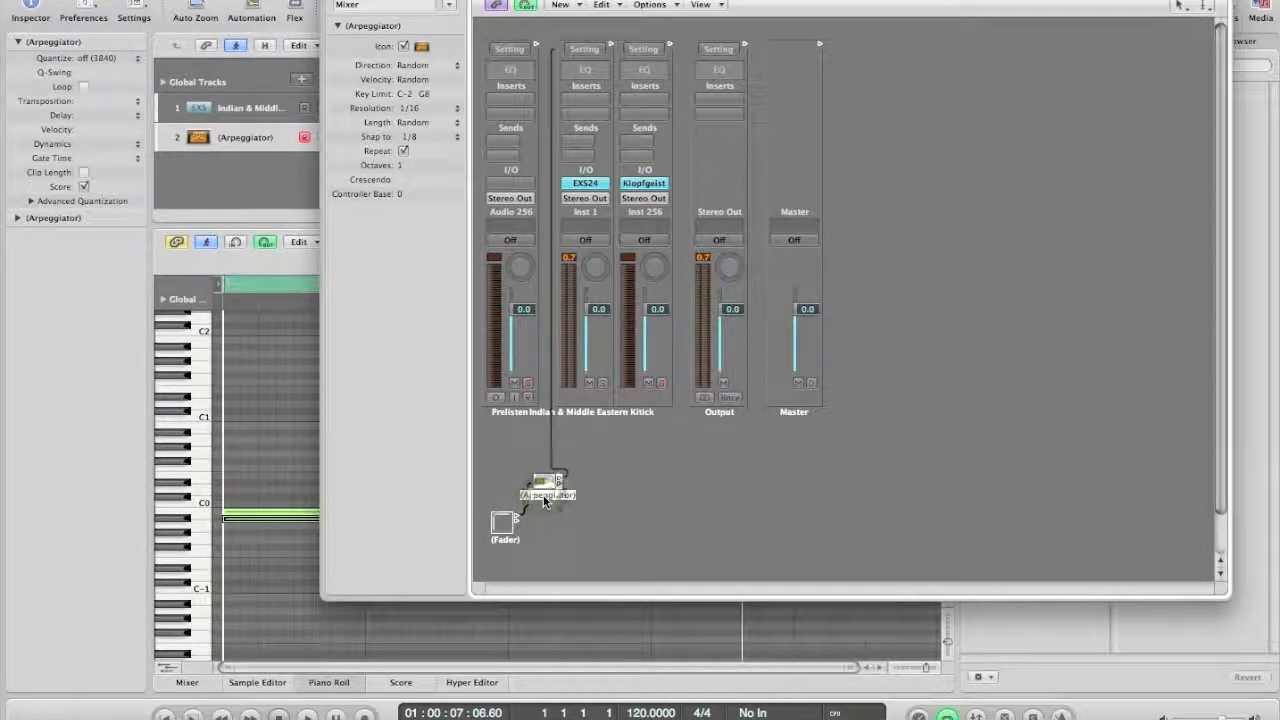
{"action": "left_click", "coordinate": [504, 524]}
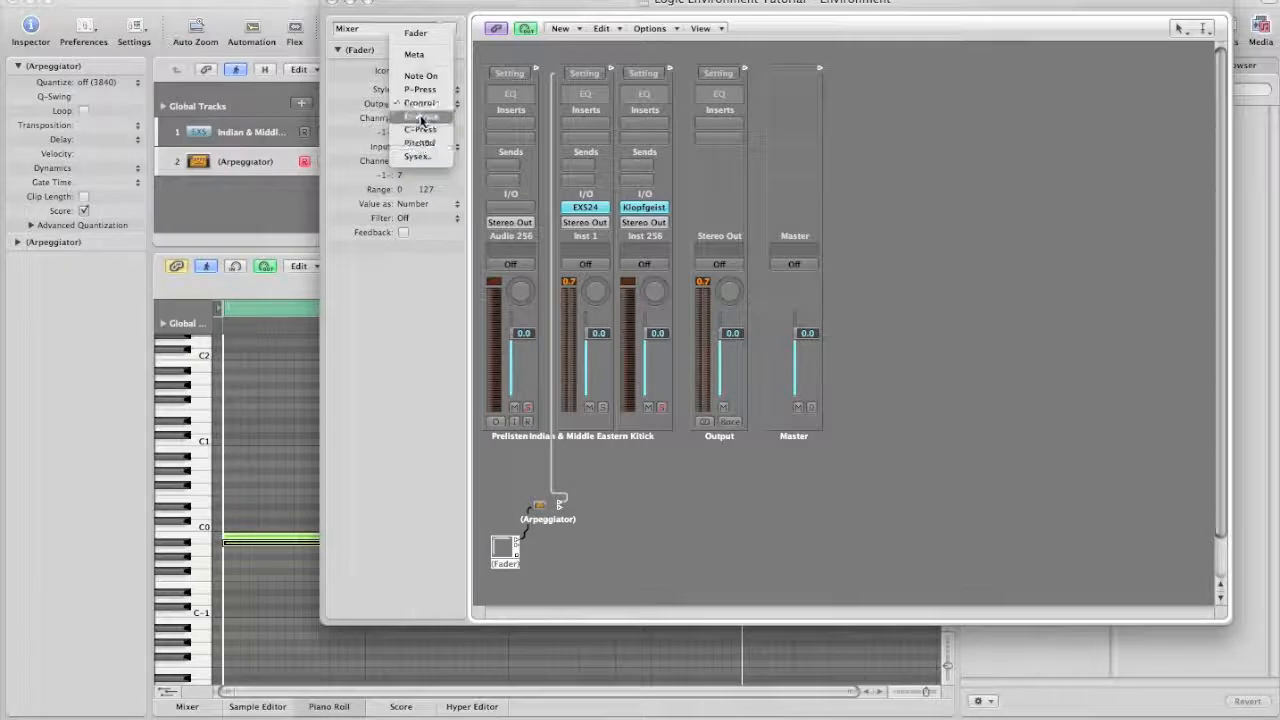
{"action": "left_click", "coordinate": [420, 116]}
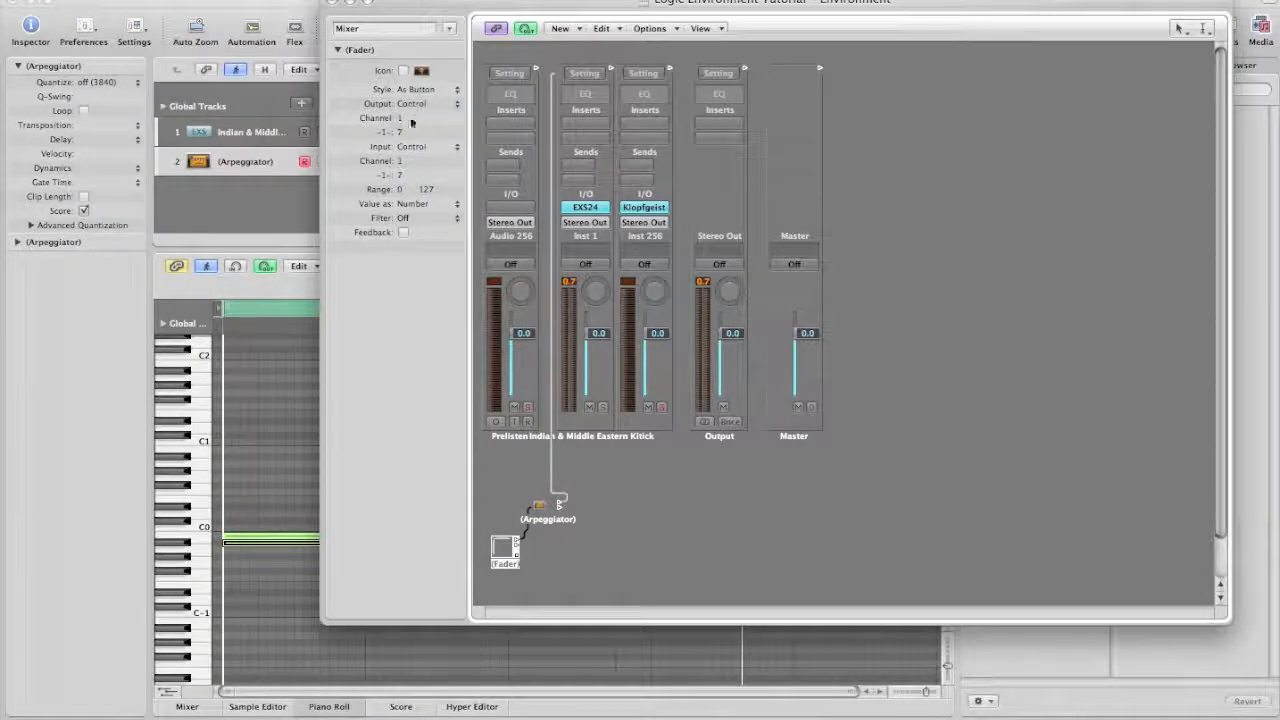
{"action": "mouse_move", "coordinate": [410, 146]}
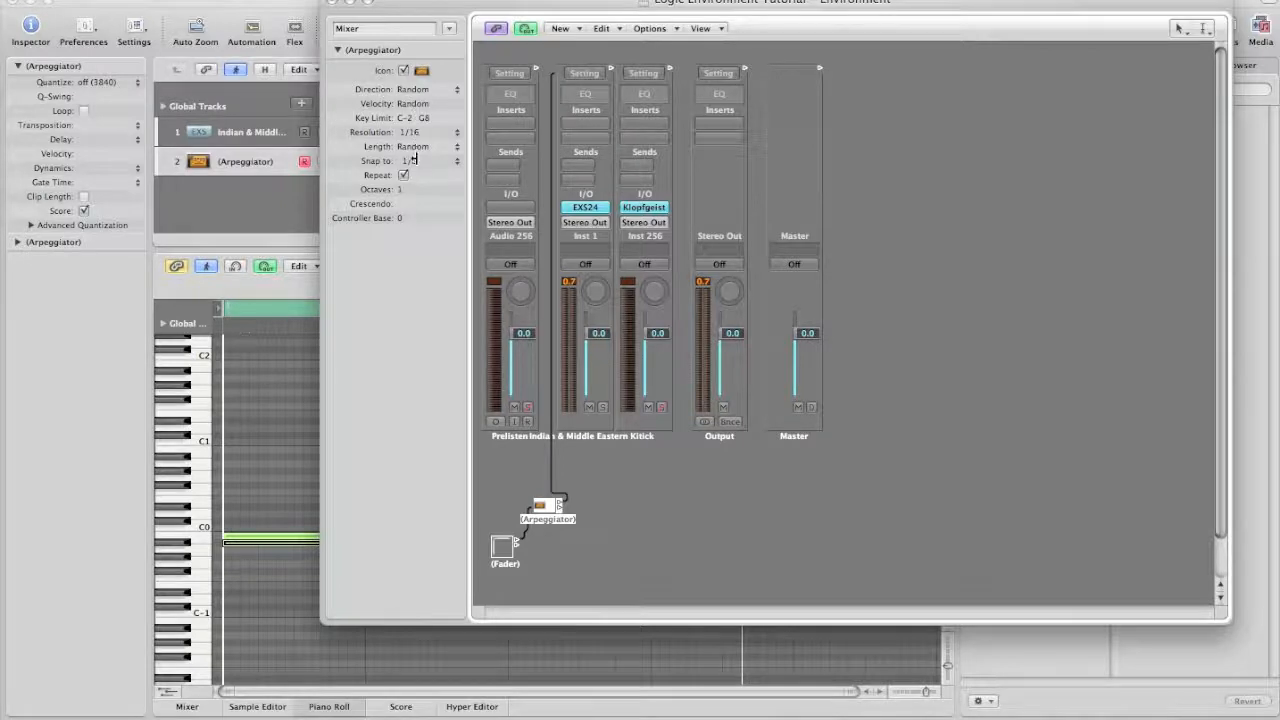
Select the Arpeggiator object and review its Resolution choices in the Inspector
{"action": "left_click", "coordinate": [412, 160]}
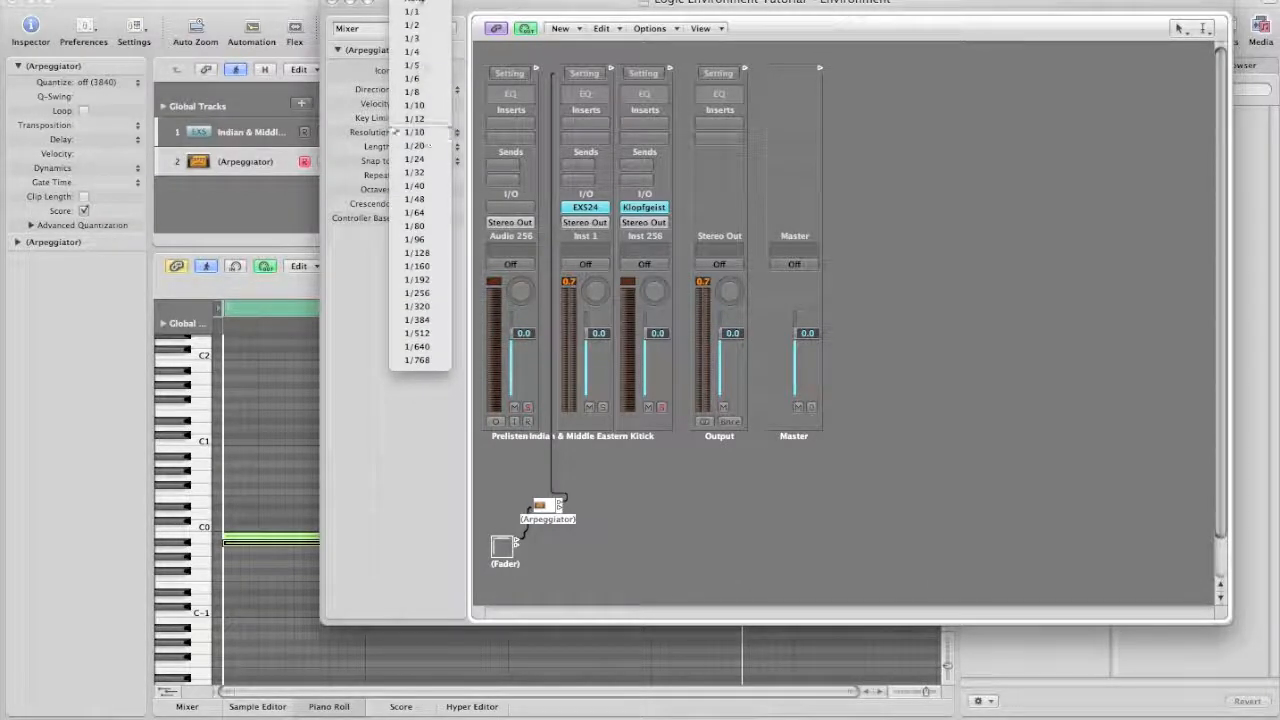
{"action": "left_click", "coordinate": [412, 132]}
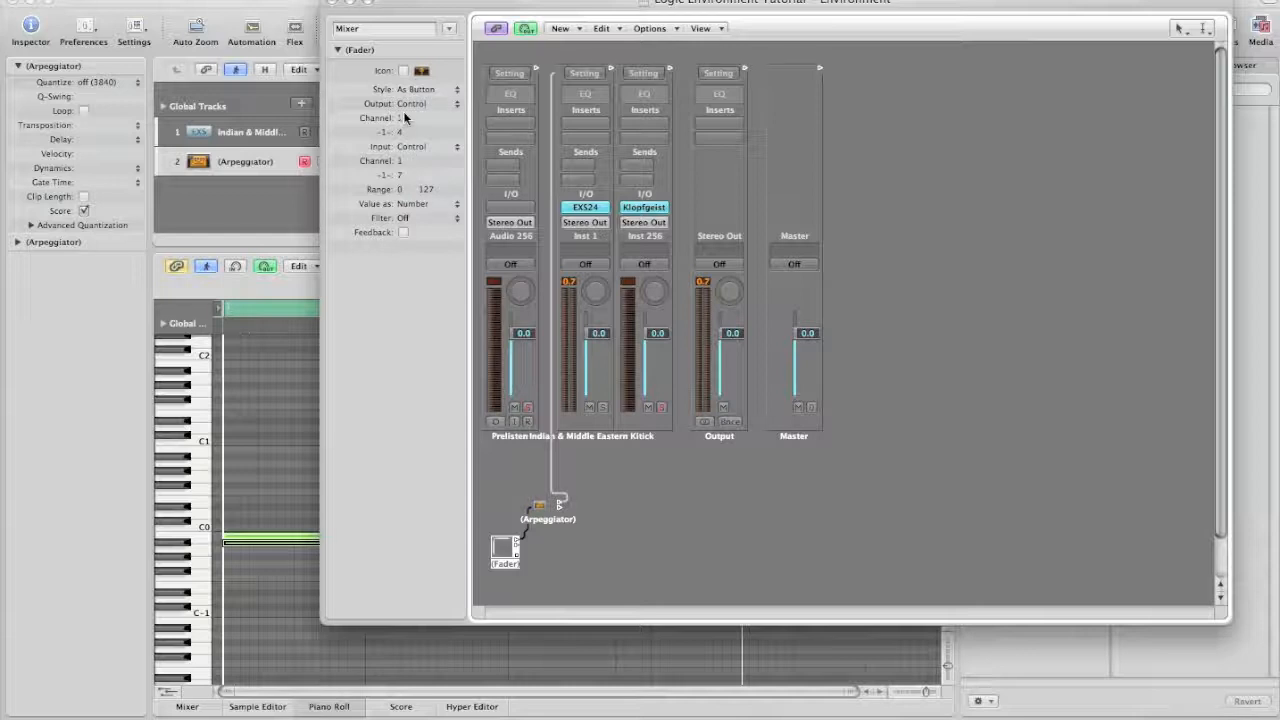
{"action": "mouse_move", "coordinate": [412, 204]}
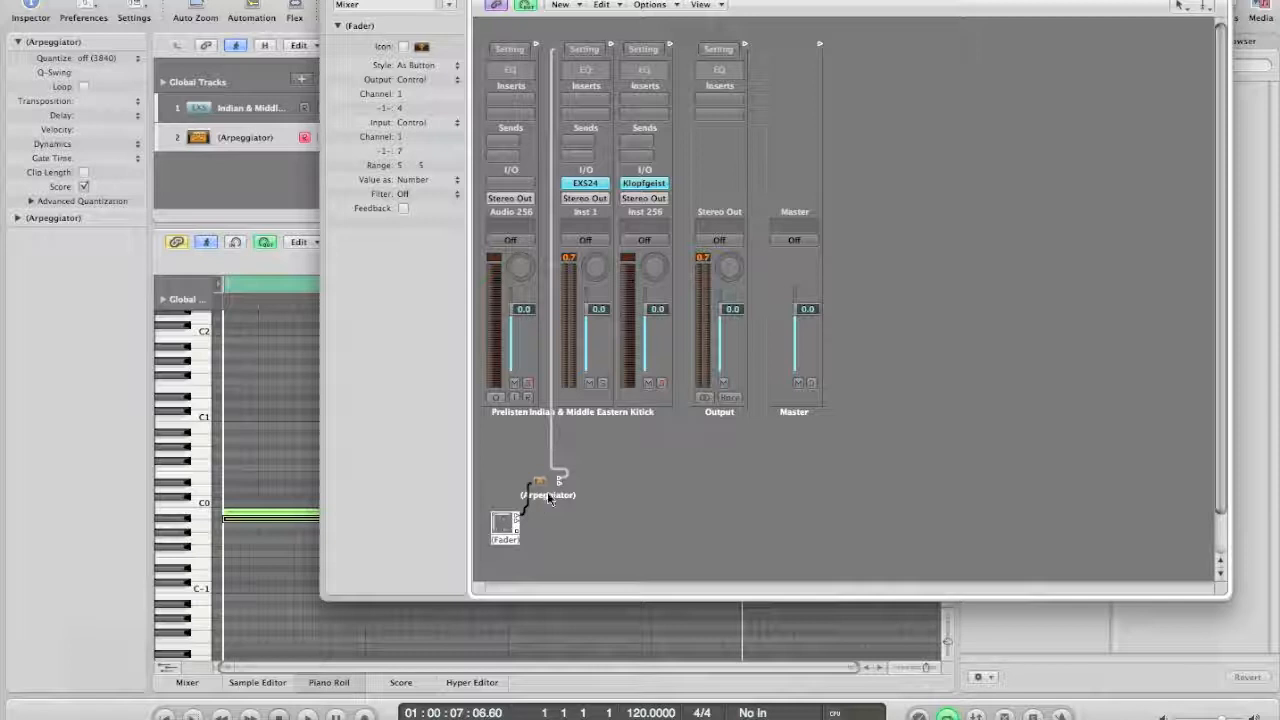
{"action": "left_click", "coordinate": [548, 494]}
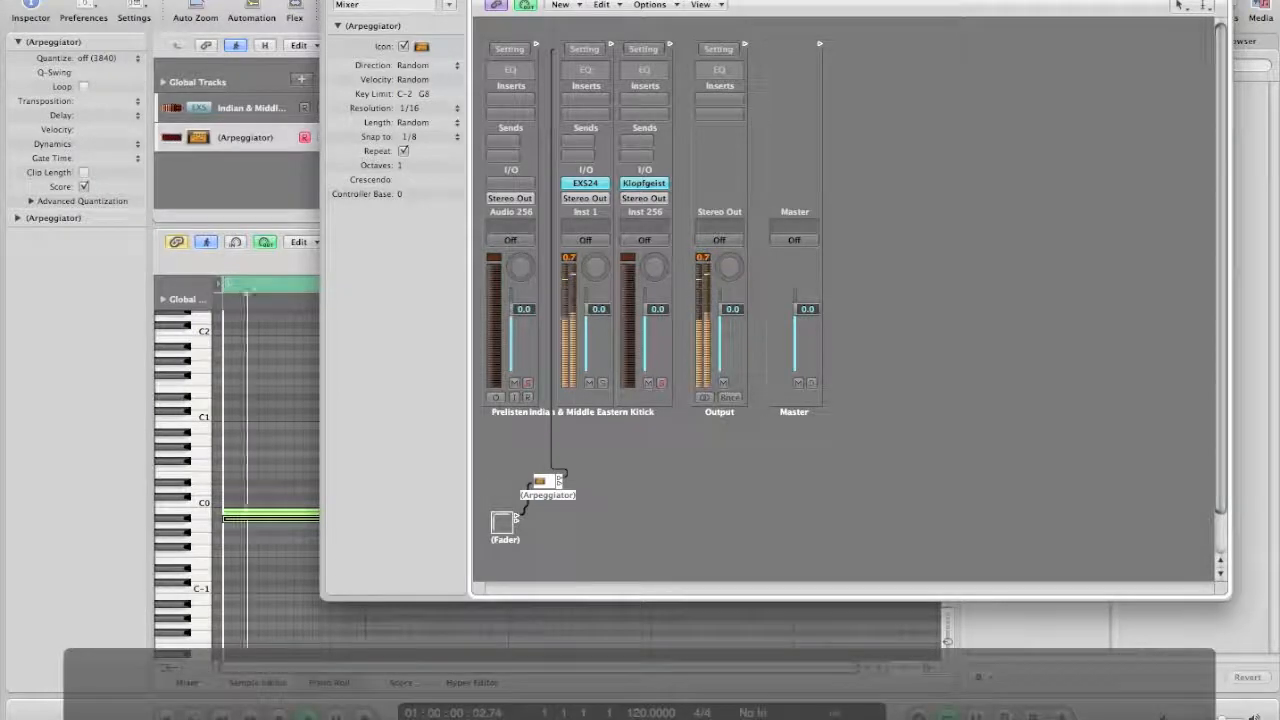
Set the Arpeggiator's Resolution to 1/4
{"action": "left_click", "coordinate": [410, 108]}
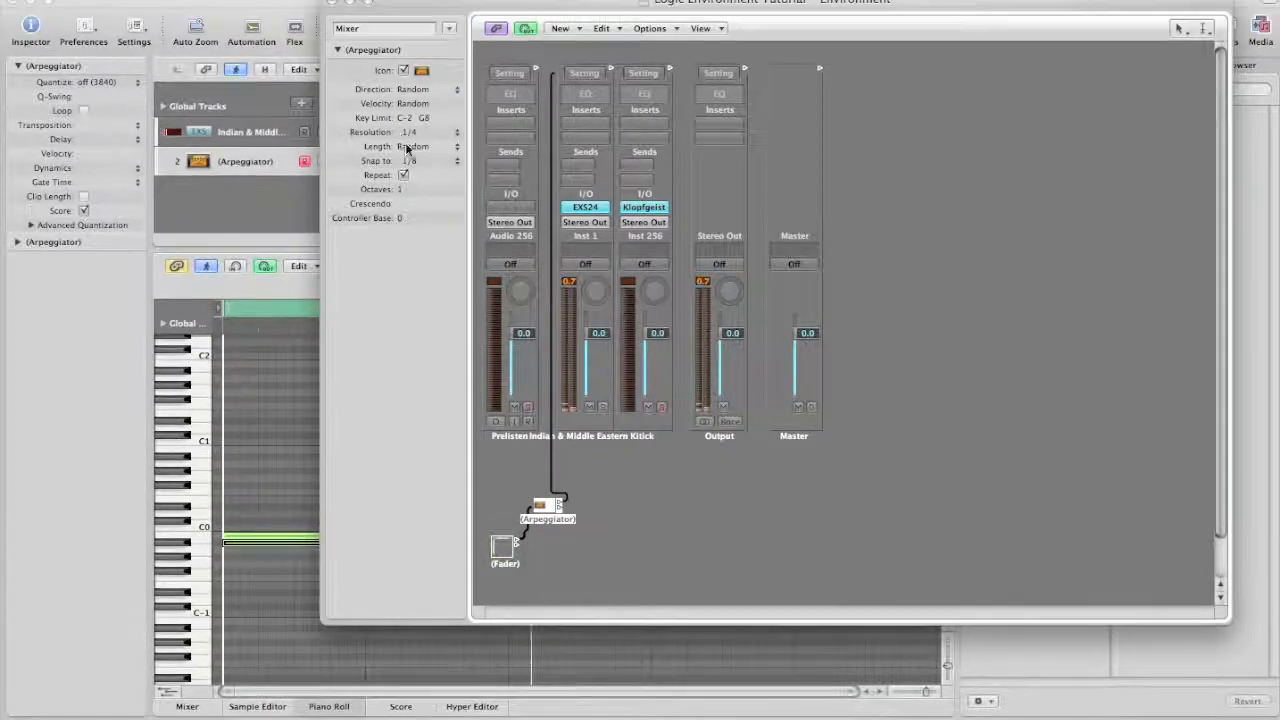
{"action": "left_click", "coordinate": [412, 132]}
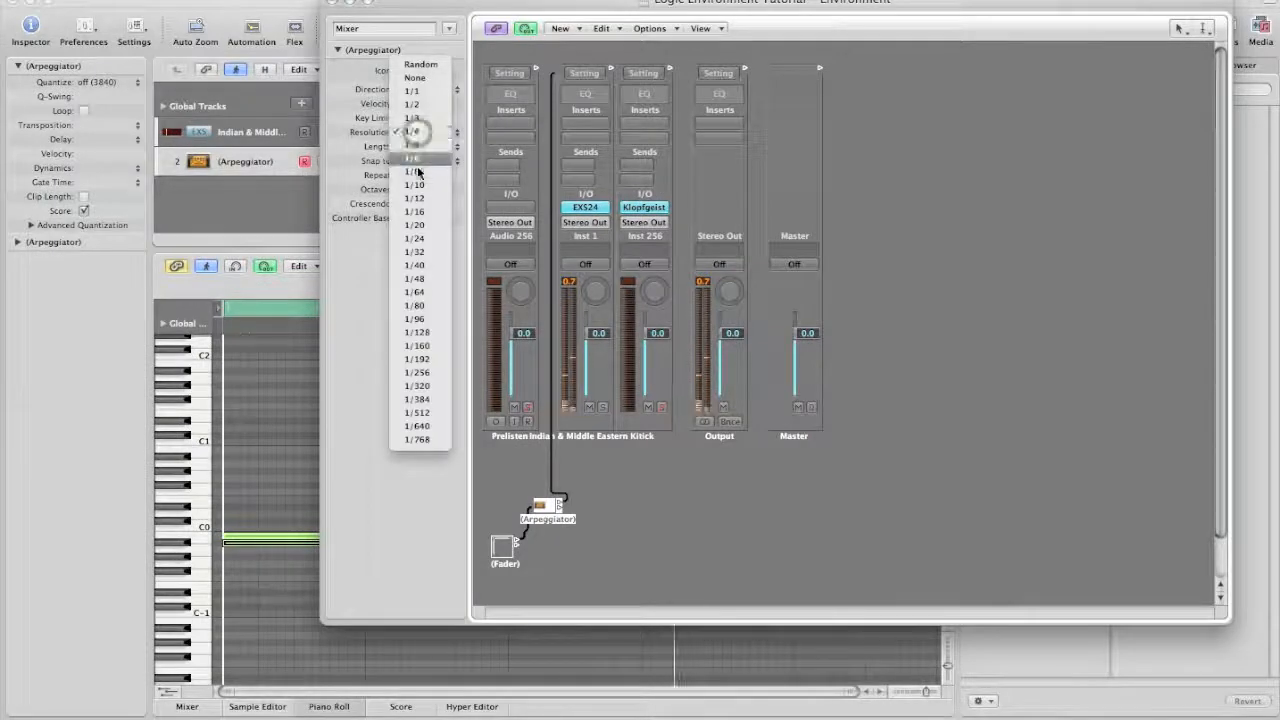
{"action": "left_click", "coordinate": [412, 158]}
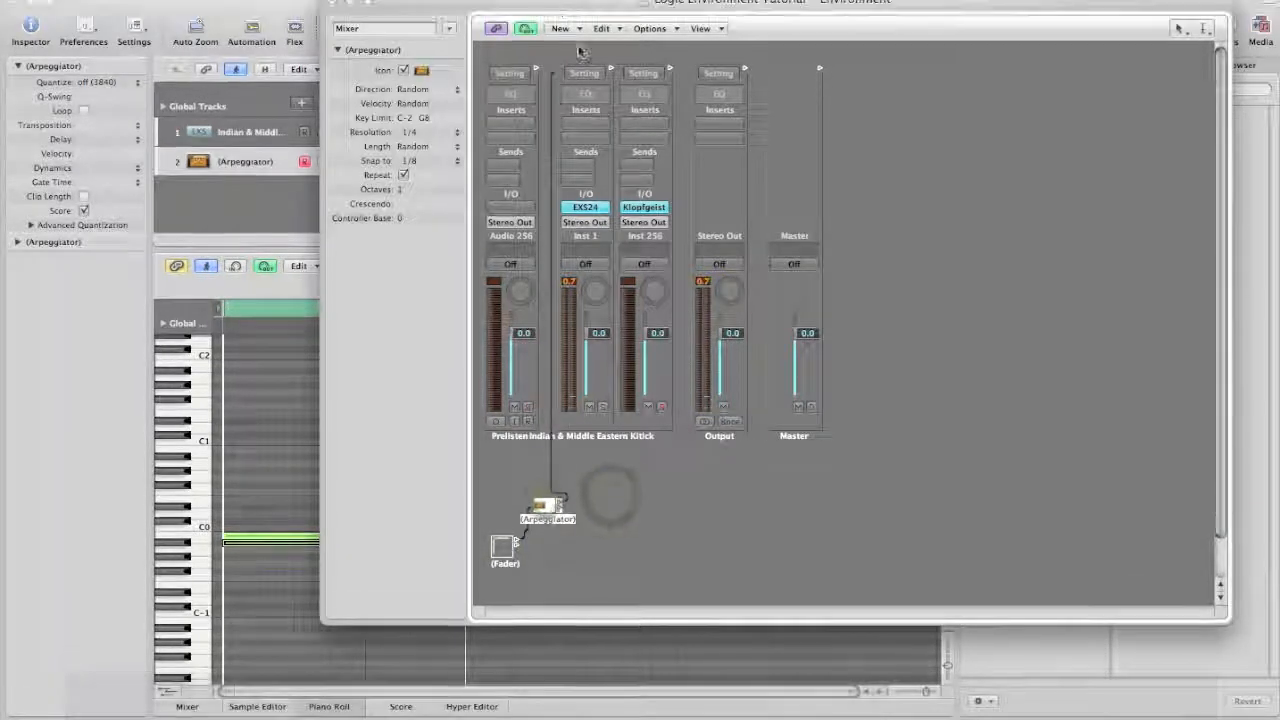
Create a second button below the Arpeggiator, cable it in and label it 1/8
{"action": "left_click", "coordinate": [560, 28]}
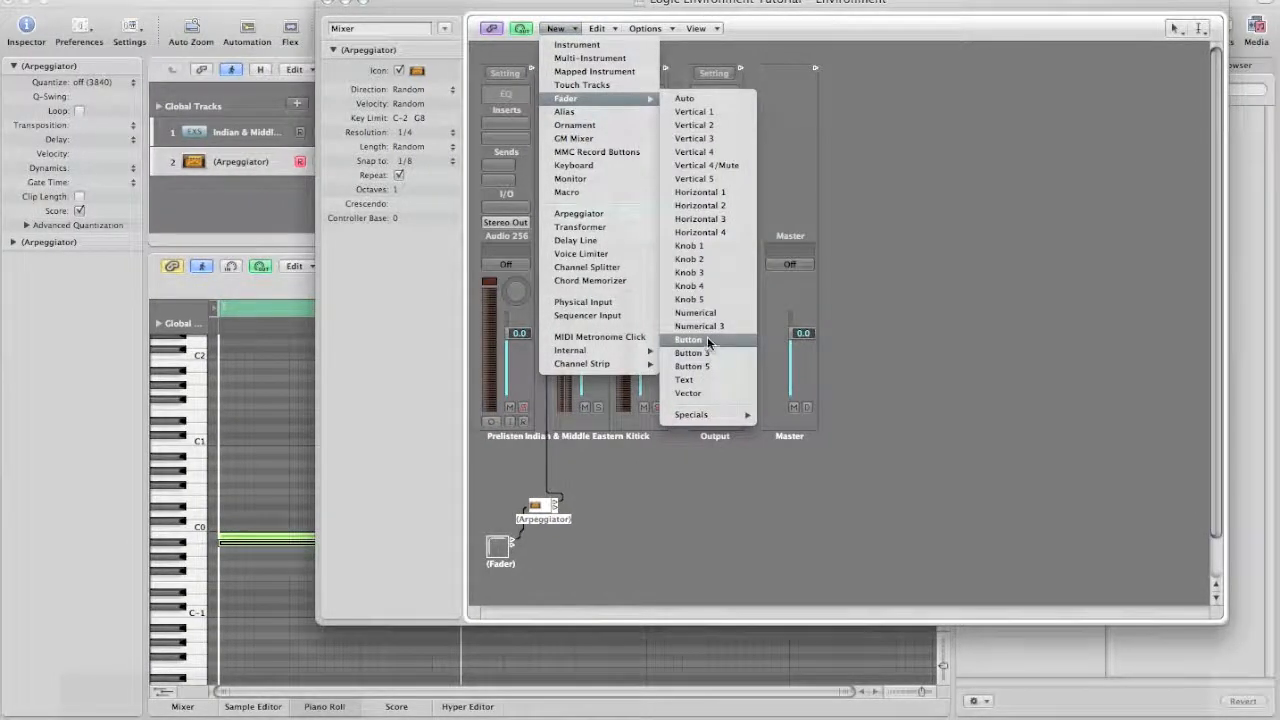
{"action": "left_click", "coordinate": [688, 340]}
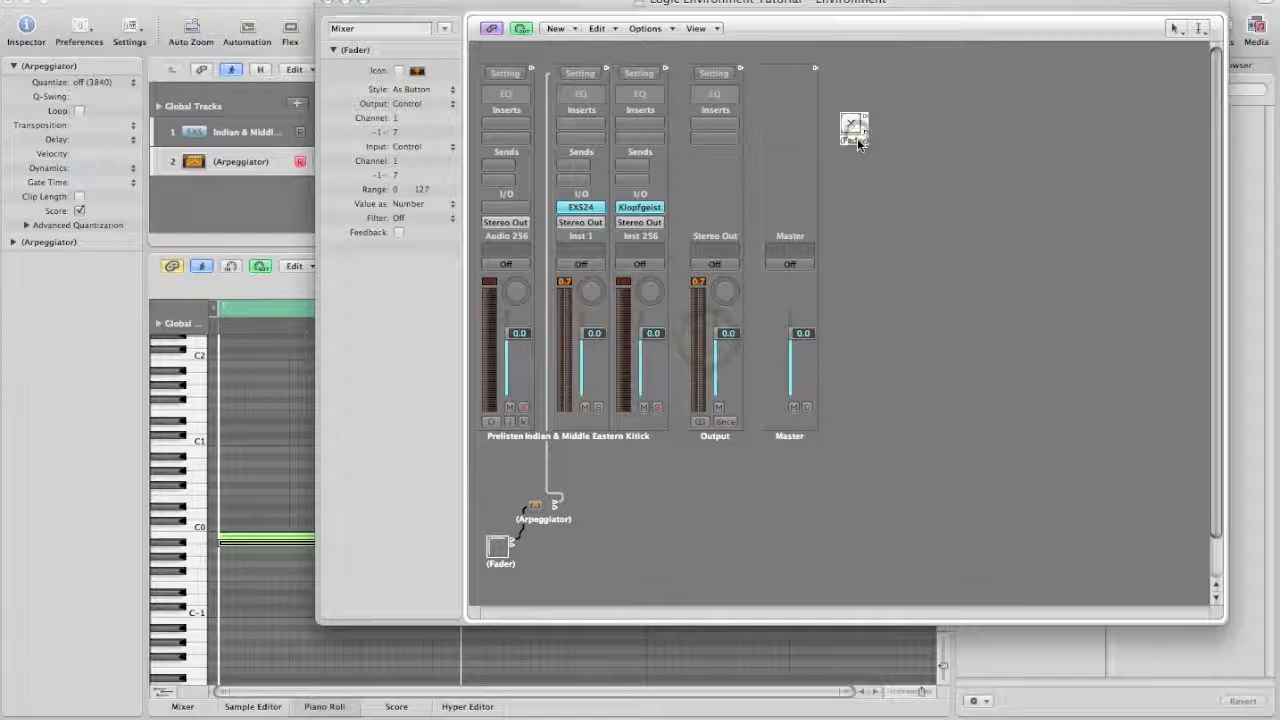
{"action": "left_click_drag", "start_coordinate": [856, 128], "coordinate": [604, 504]}
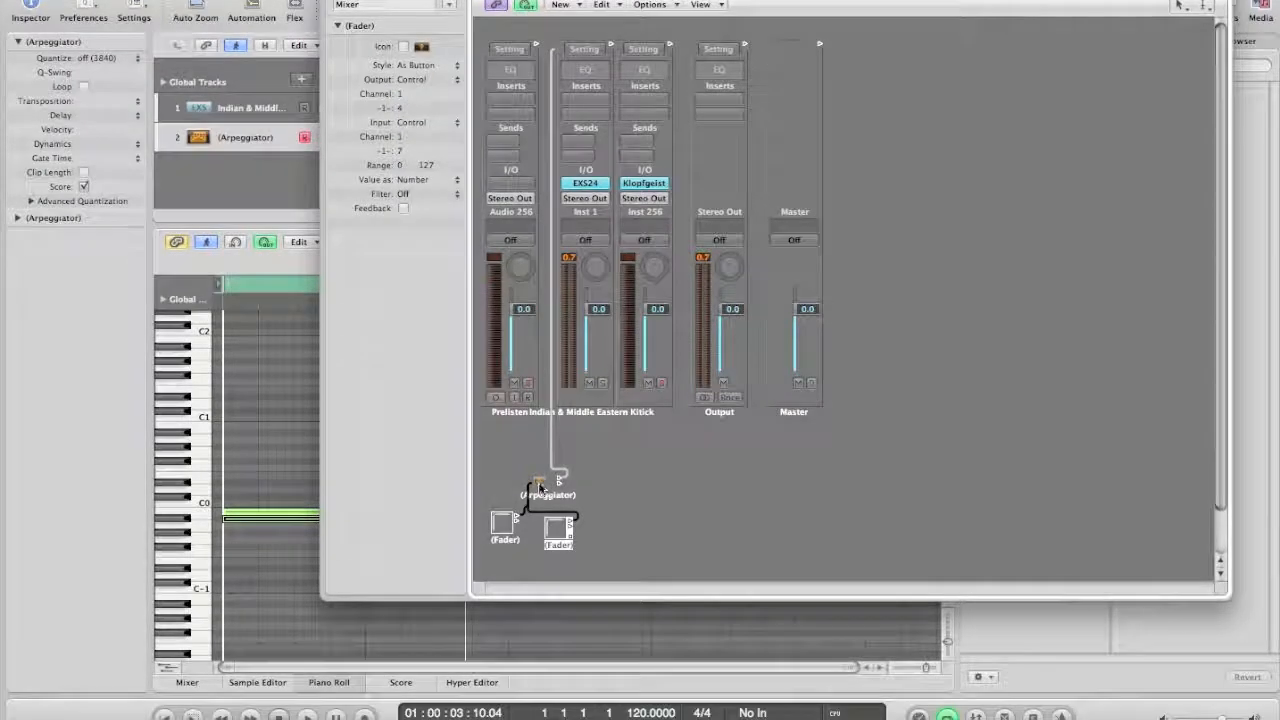
{"action": "left_click", "coordinate": [548, 486]}
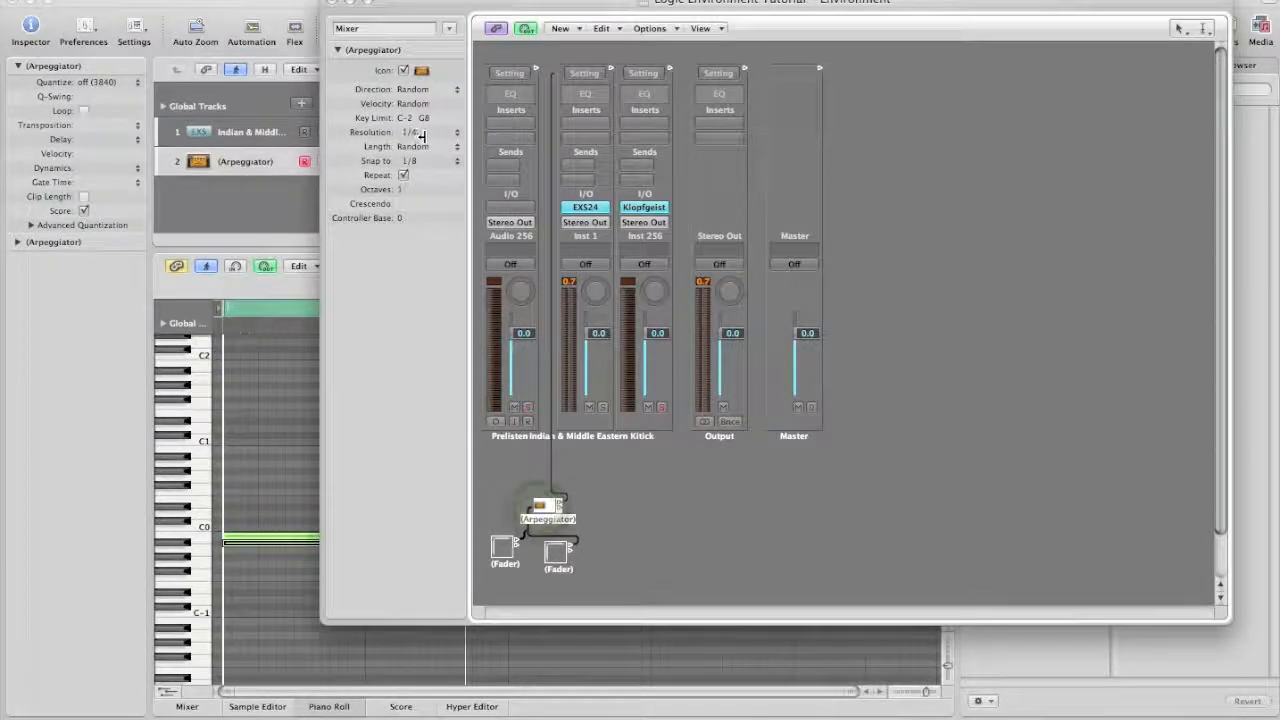
{"action": "left_click", "coordinate": [412, 132]}
{"action": "type", "text": "1/8"}
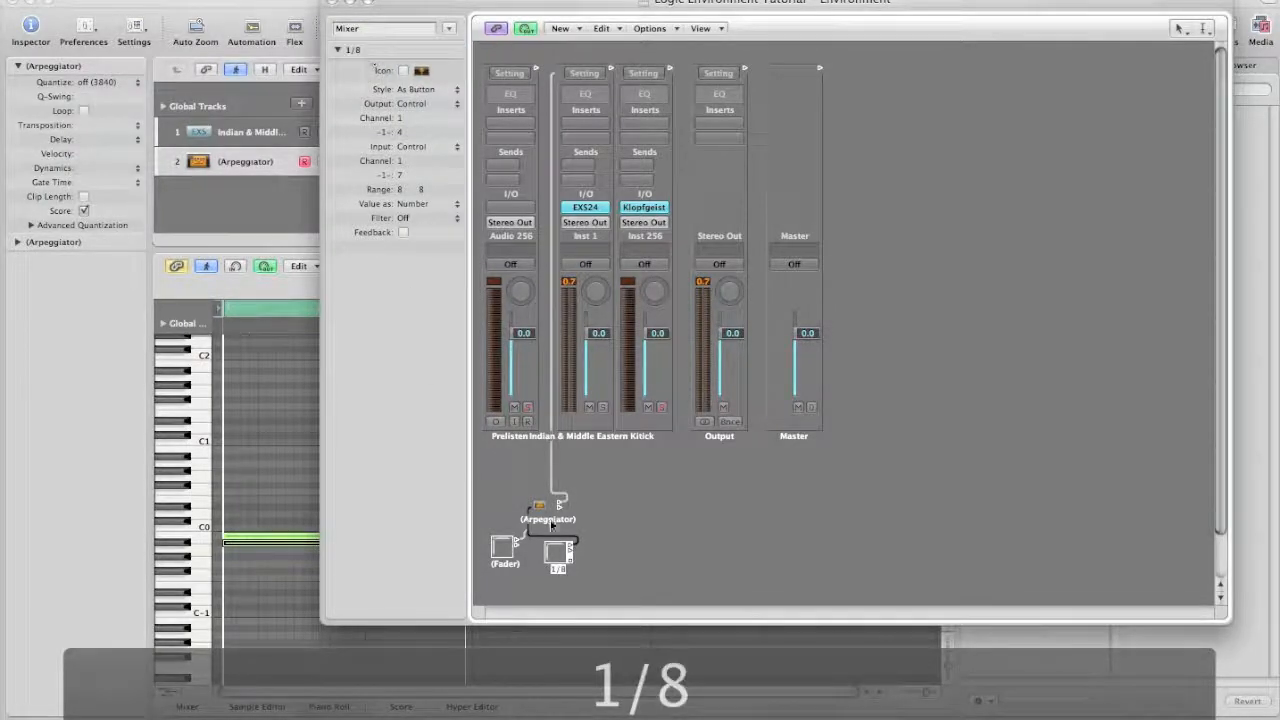
Rename the first button to 1/4 in the Inspector name field
{"action": "left_click", "coordinate": [504, 548]}
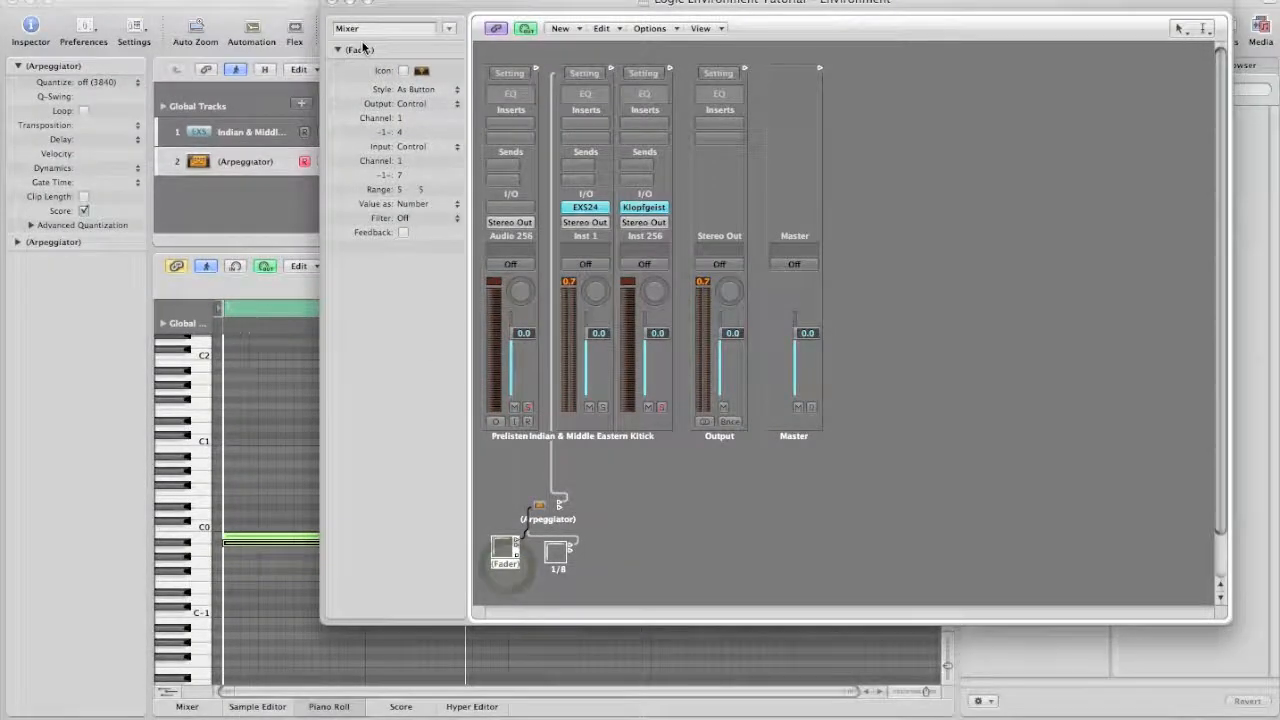
{"action": "left_click", "coordinate": [396, 48]}
{"action": "type", "text": "1/4"}
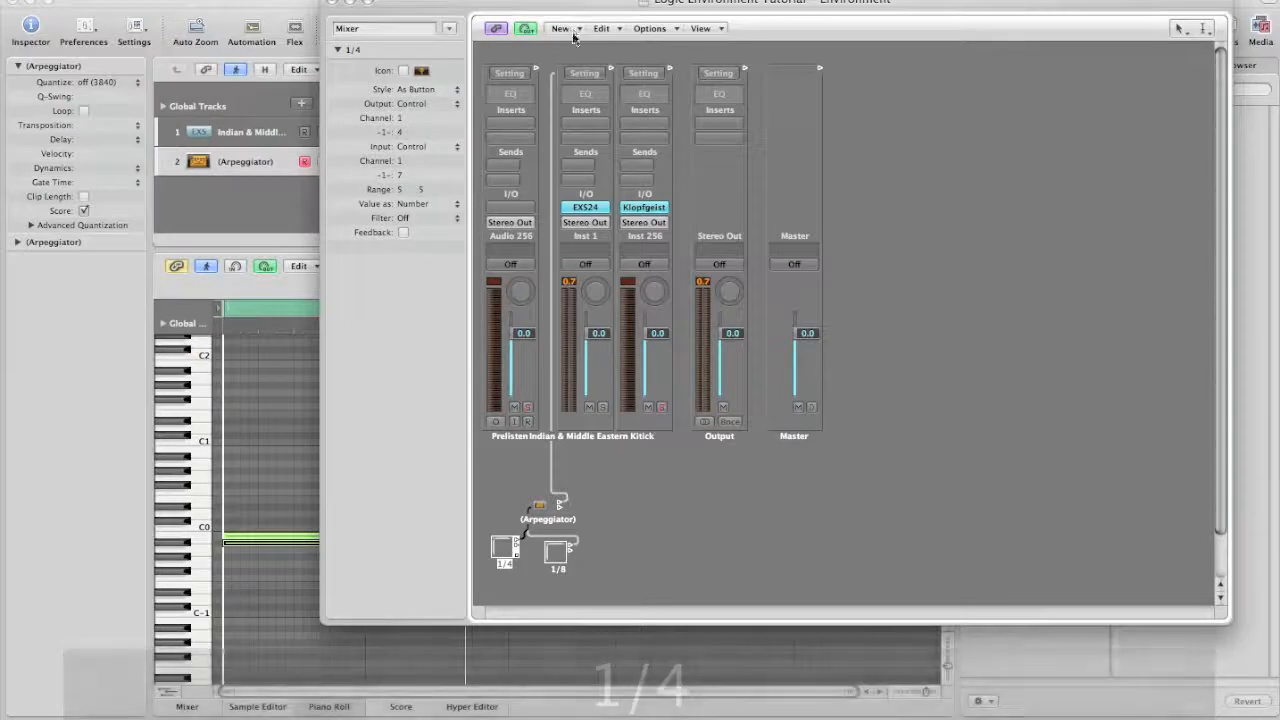
Create a third button beside the 1/8 button, cable it to the Arpeggiator and label it 1/16
{"action": "left_click", "coordinate": [560, 28]}
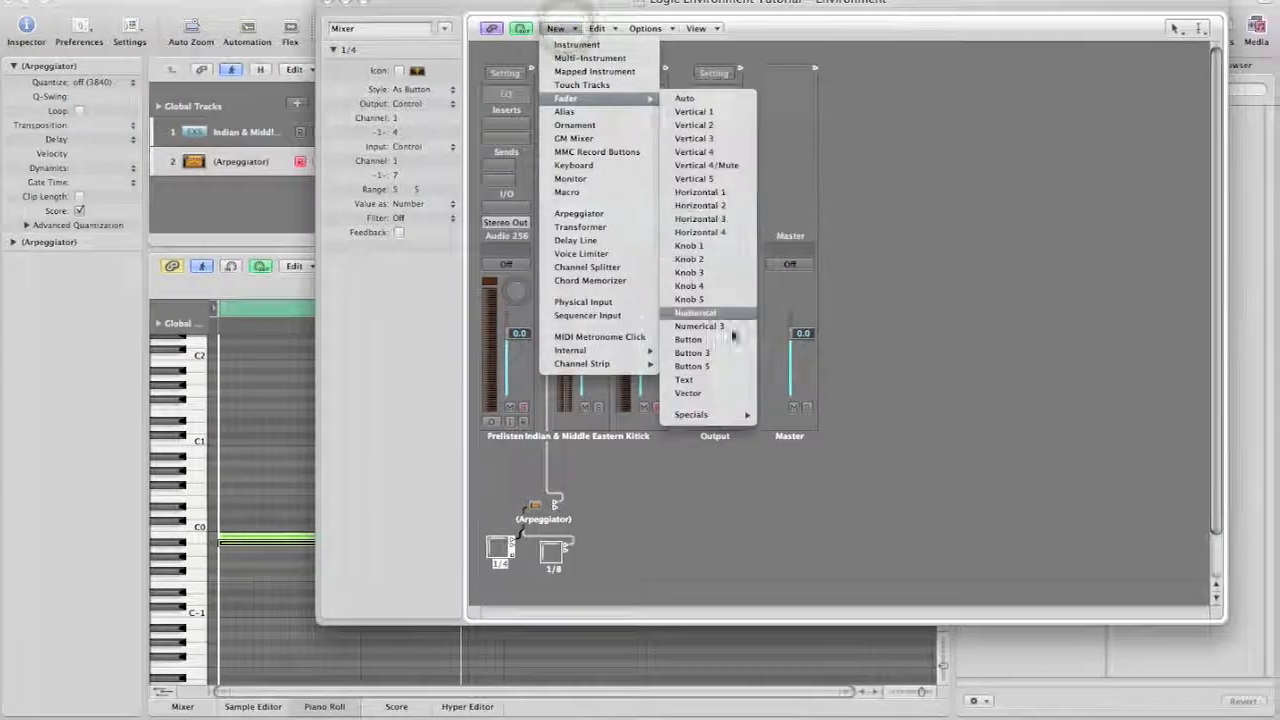
{"action": "left_click", "coordinate": [698, 326]}
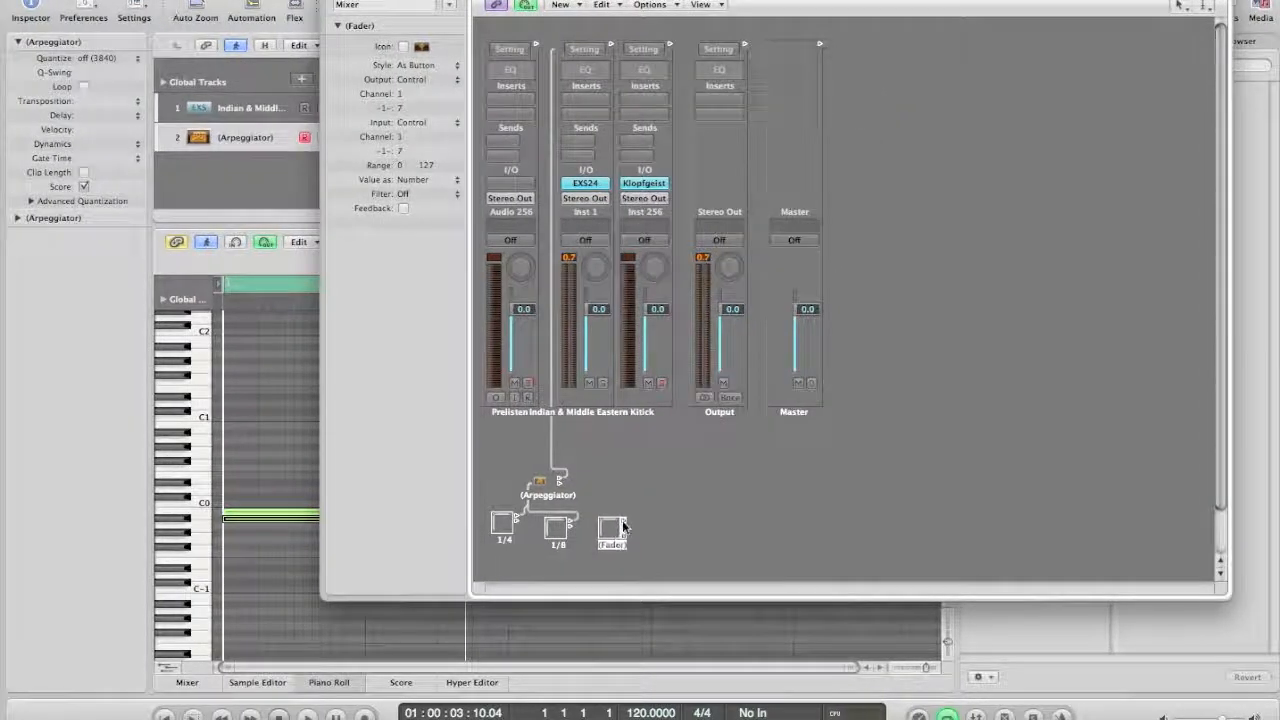
{"action": "left_click", "coordinate": [612, 530]}
{"action": "type", "text": "1/16"}
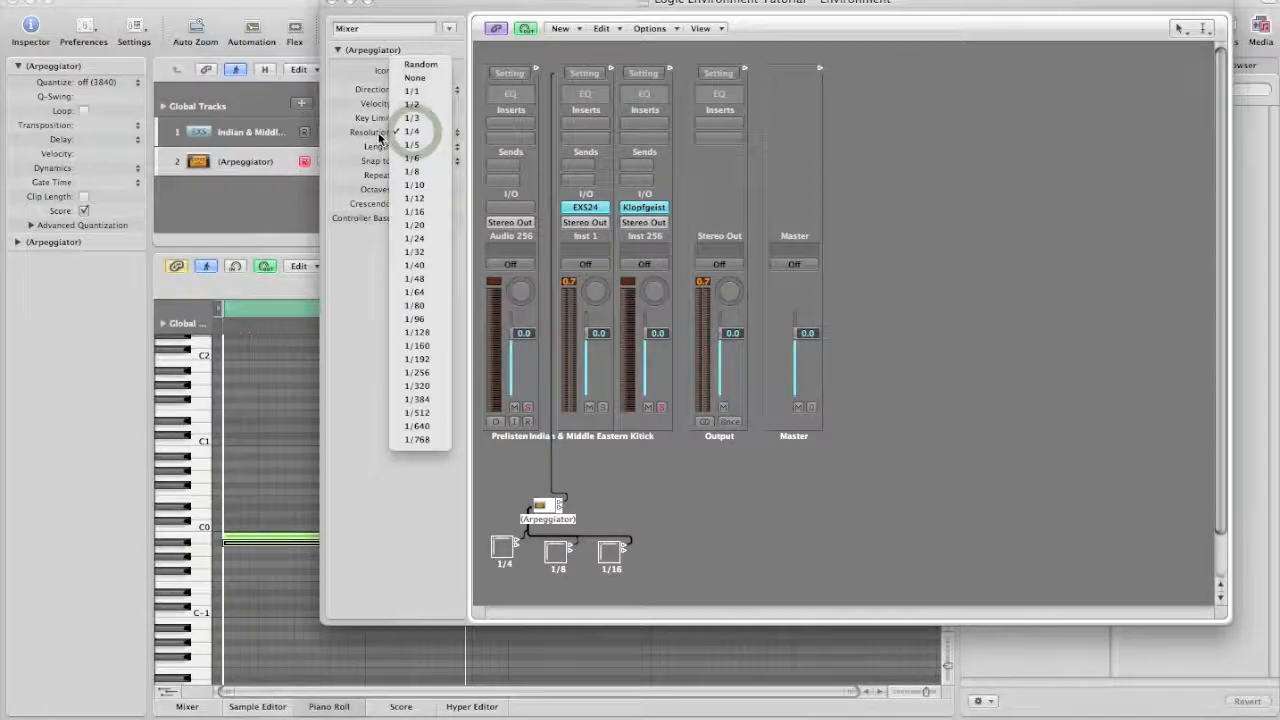
Trigger the 1/4 and 1/8 buttons and check the Arpeggiator's Resolution reads 1/8
{"action": "left_click", "coordinate": [412, 132]}
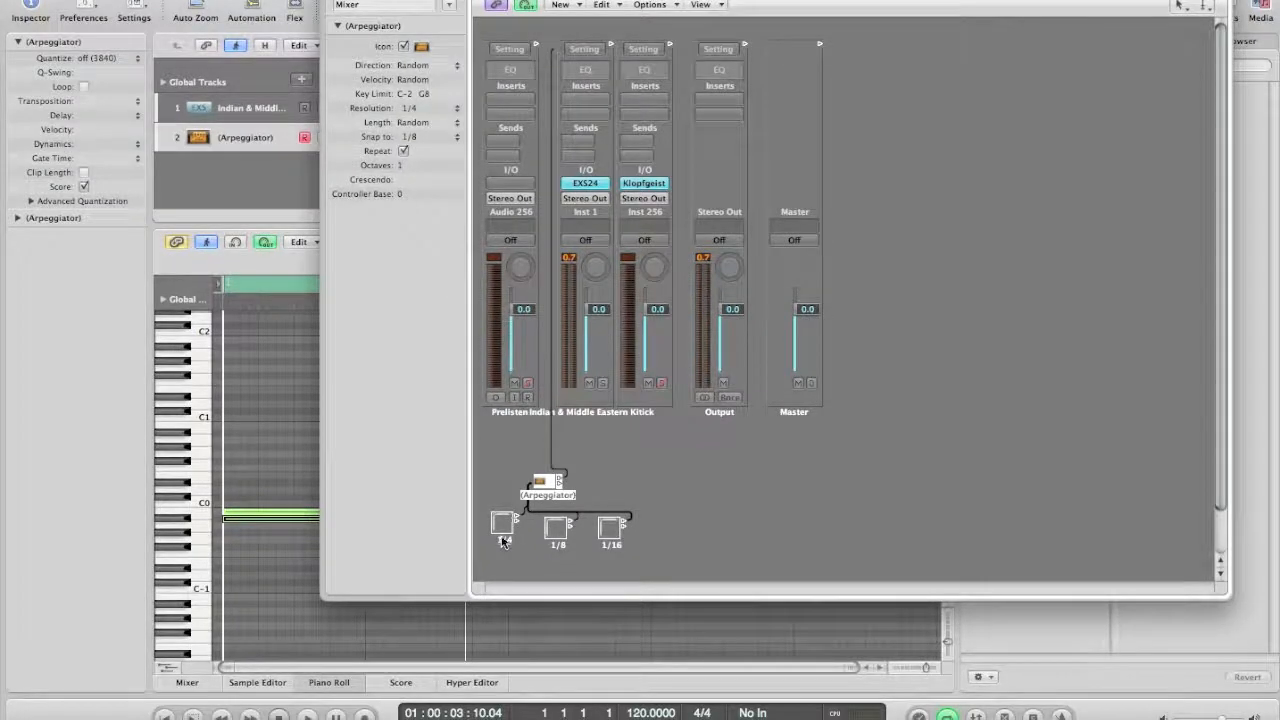
{"action": "left_click", "coordinate": [504, 524]}
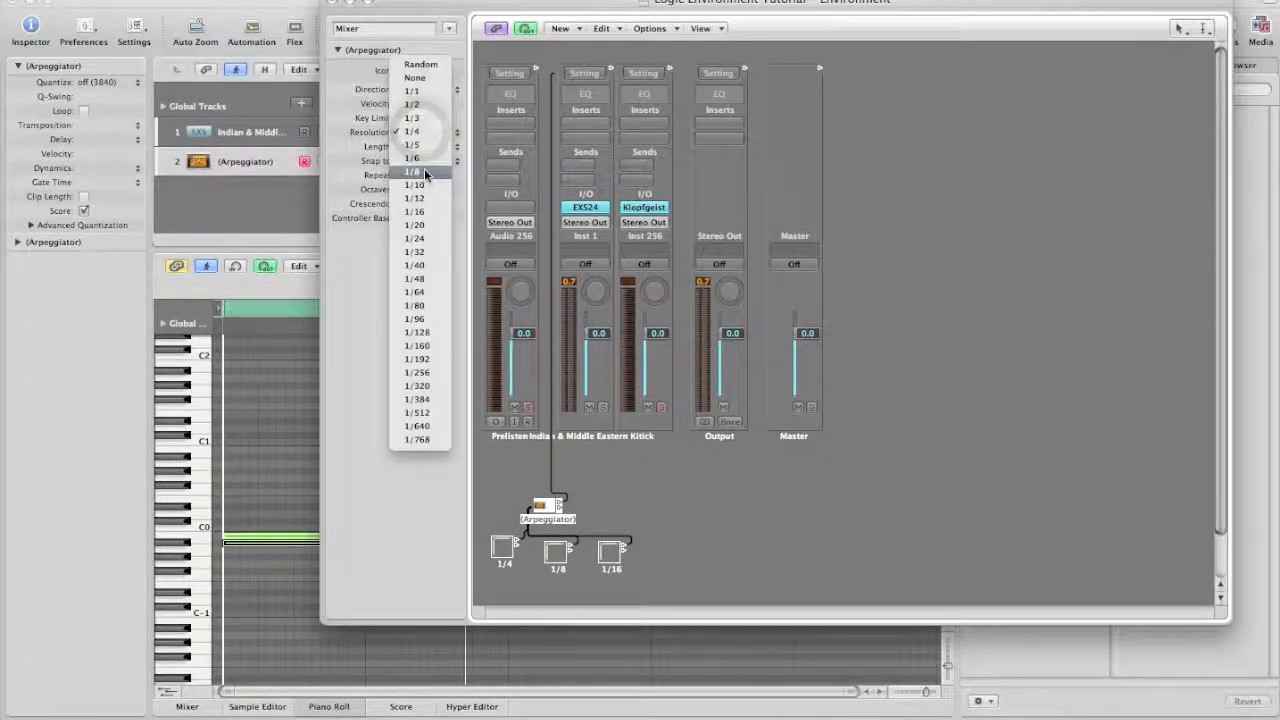
{"action": "mouse_move", "coordinate": [424, 198]}
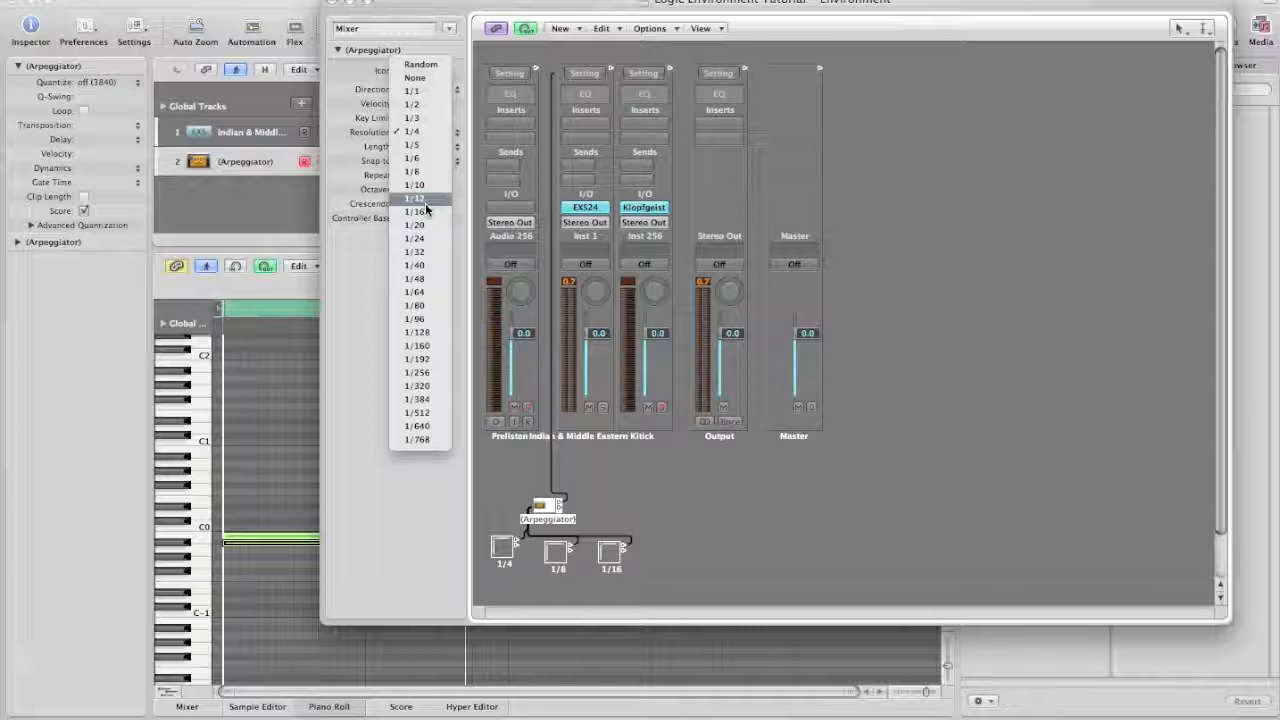
{"action": "left_click", "coordinate": [414, 198]}
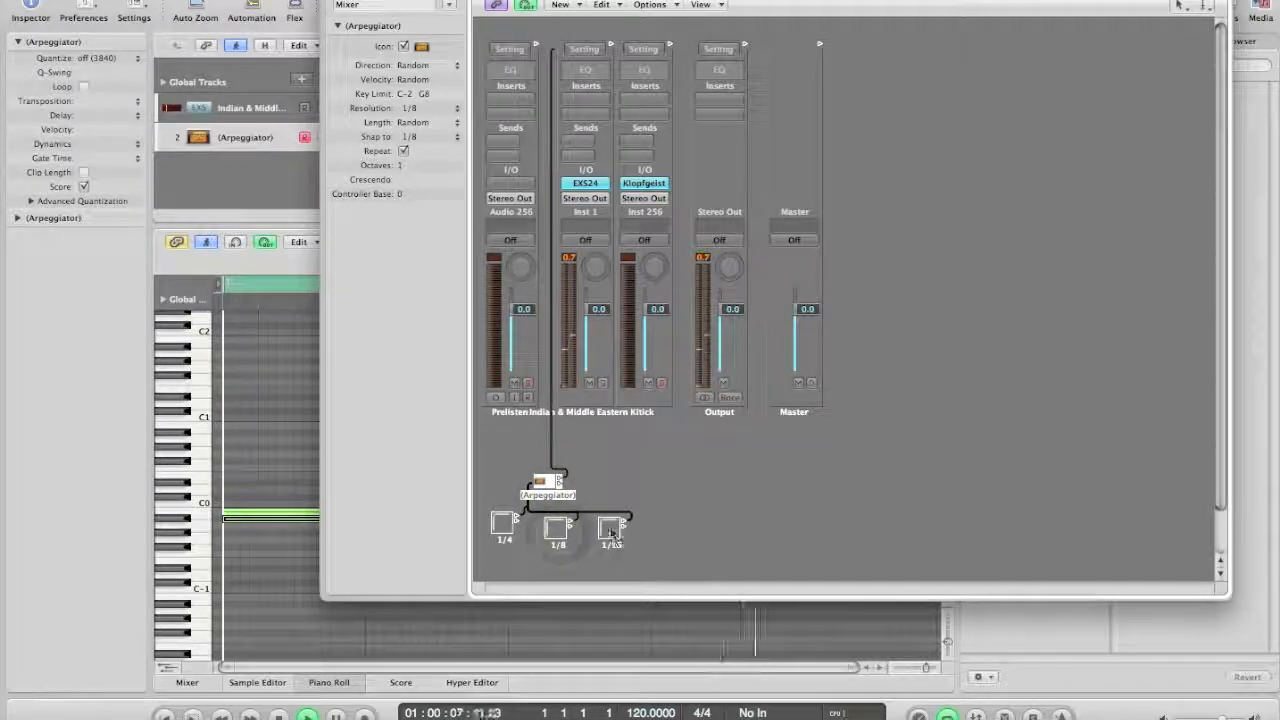
Check the arpeggiated note in the Piano Roll, then trigger the 1/16 button to set Resolution 1/16
{"action": "left_click", "coordinate": [612, 528]}
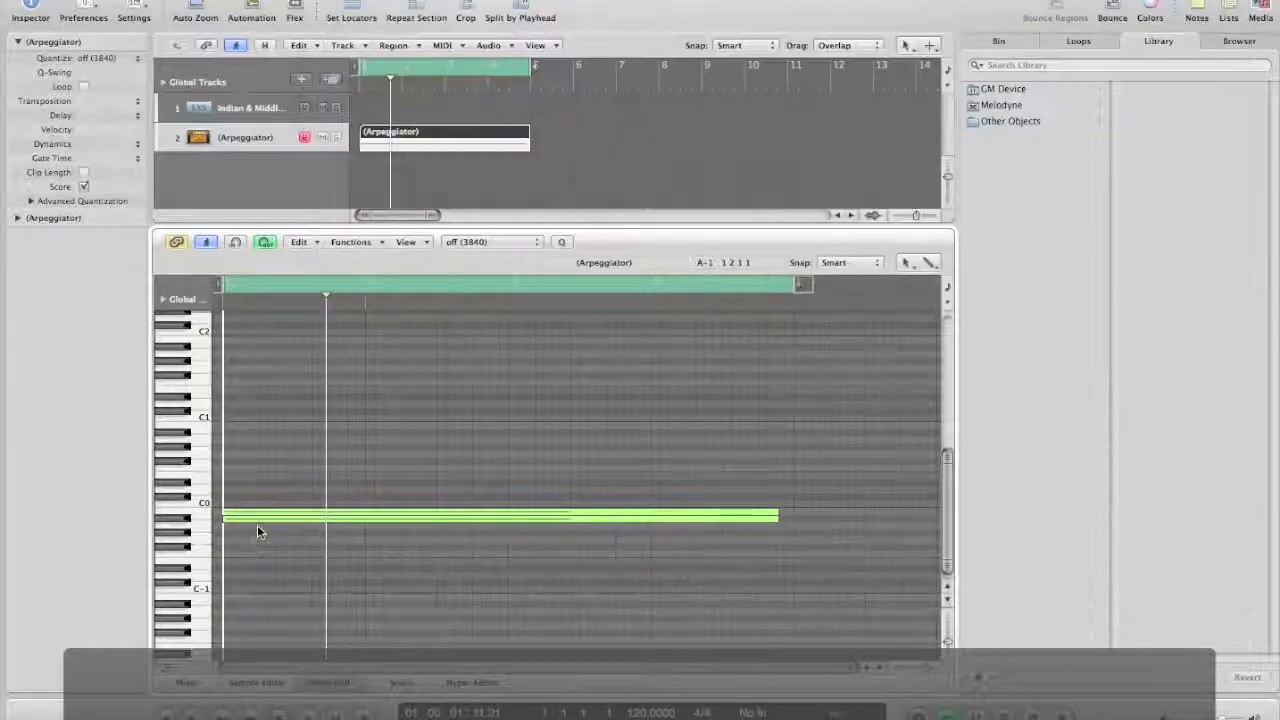
{"action": "left_click", "coordinate": [260, 516]}
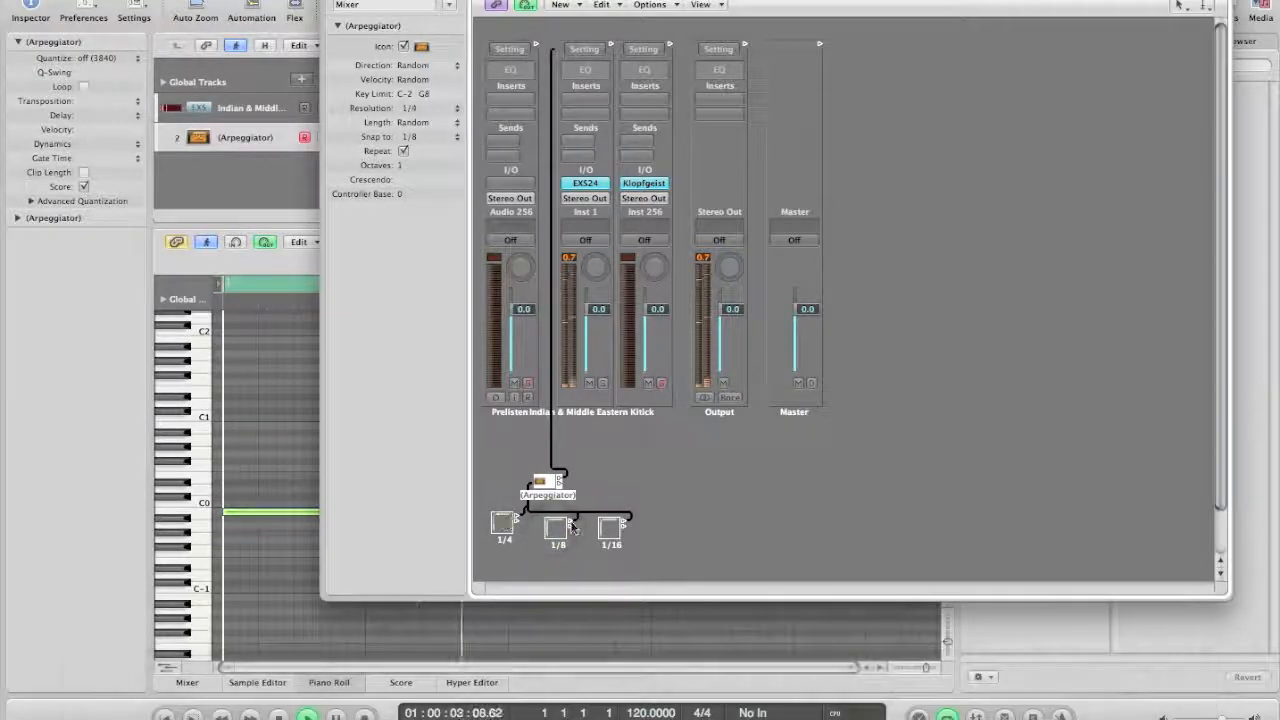
{"action": "left_click", "coordinate": [556, 528]}
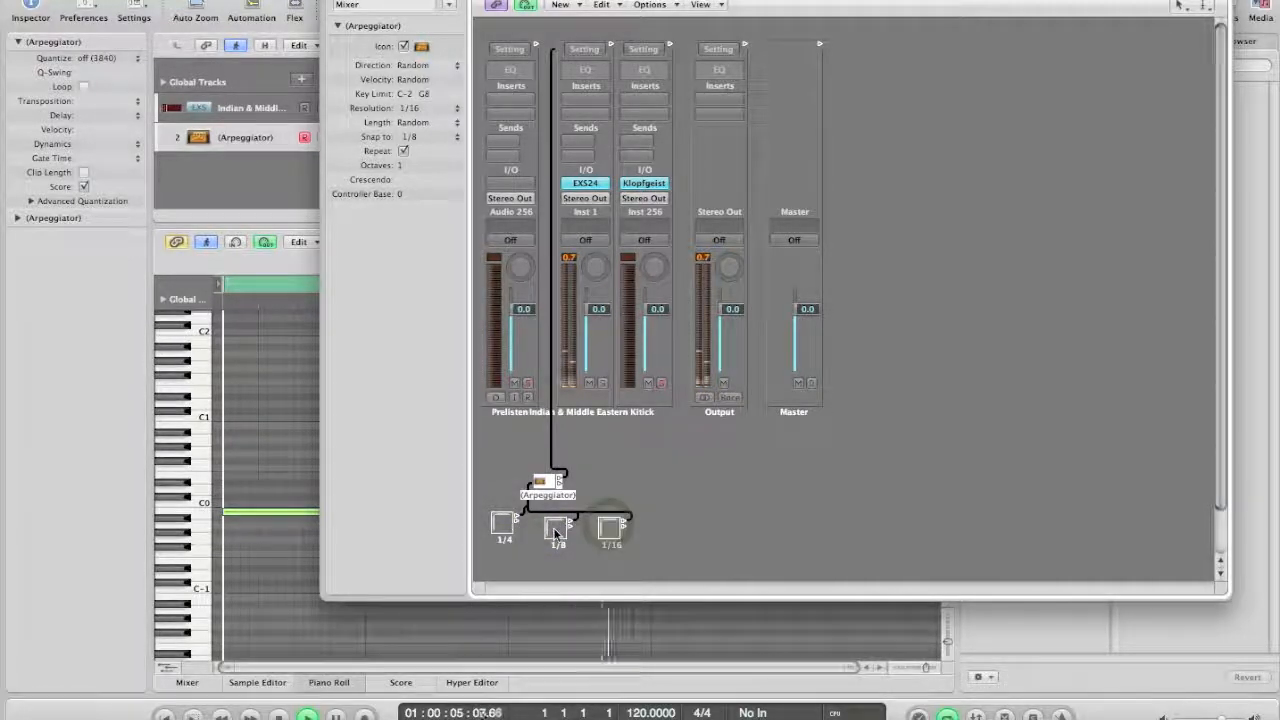